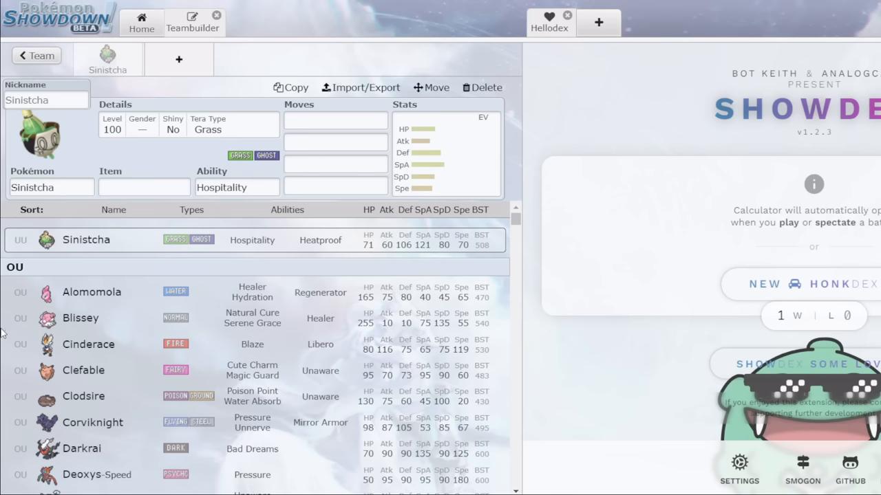
# Browse down the Pokémon list and give Sinistcha the Heatproof ability.
pyautogui.scroll(-3)
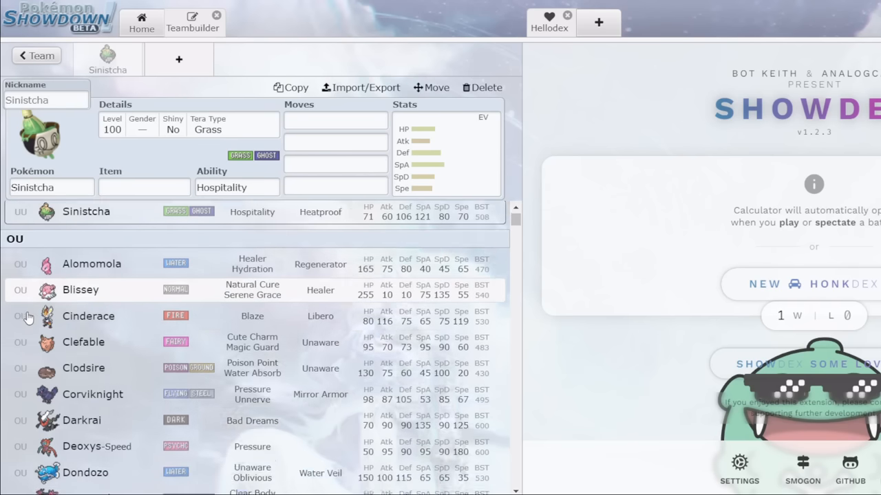
pyautogui.scroll(-3)
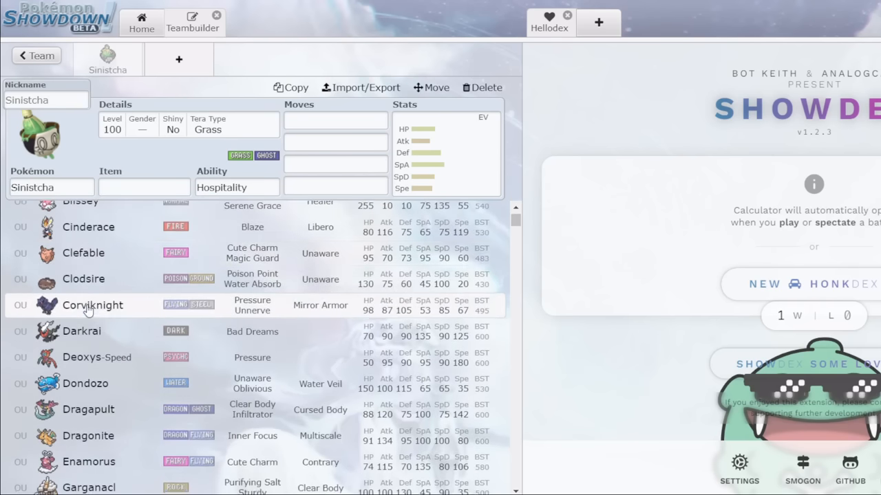
pyautogui.scroll(-3)
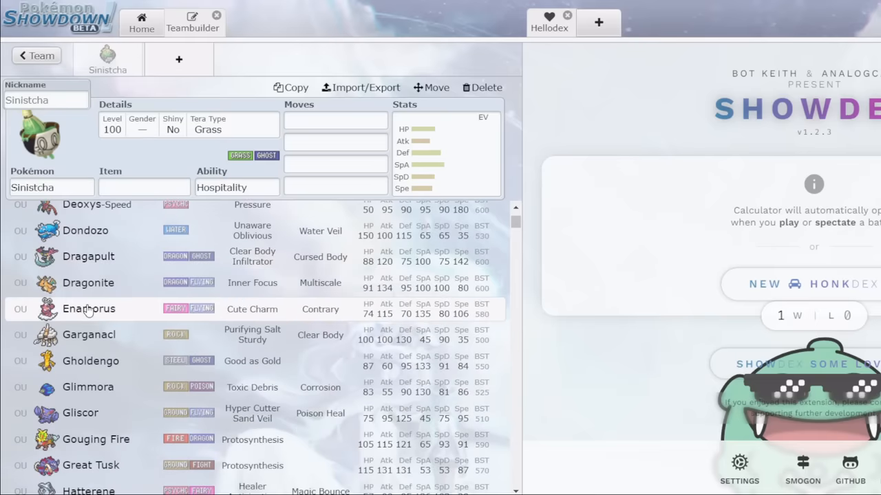
pyautogui.scroll(-3)
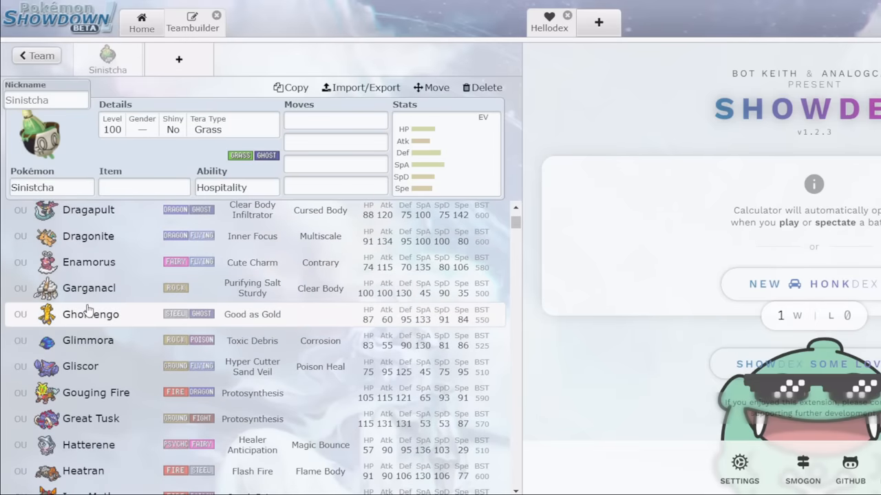
pyautogui.scroll(-3)
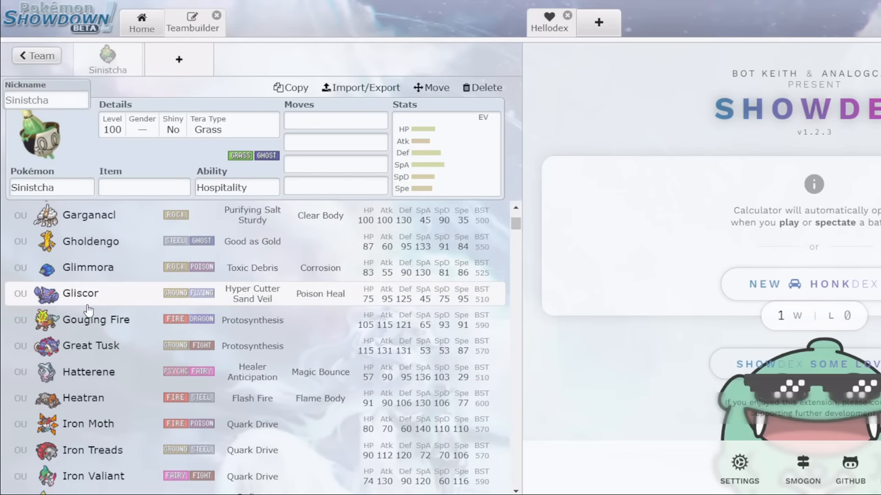
pyautogui.scroll(-3)
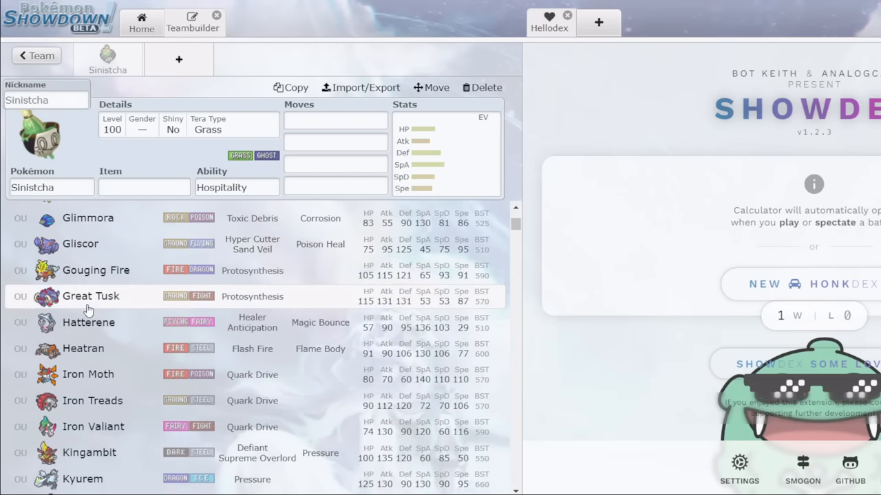
pyautogui.scroll(-3)
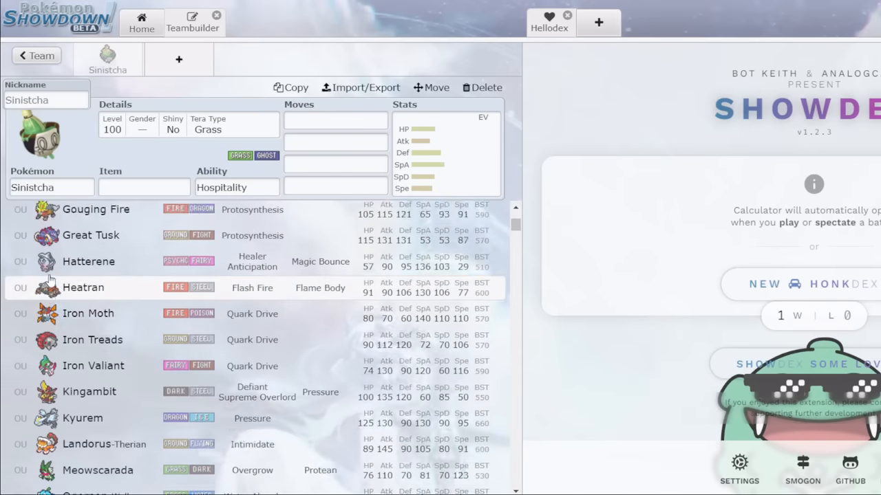
# Choose Strength Sap as Sinistcha's first move.
pyautogui.click(53, 187)
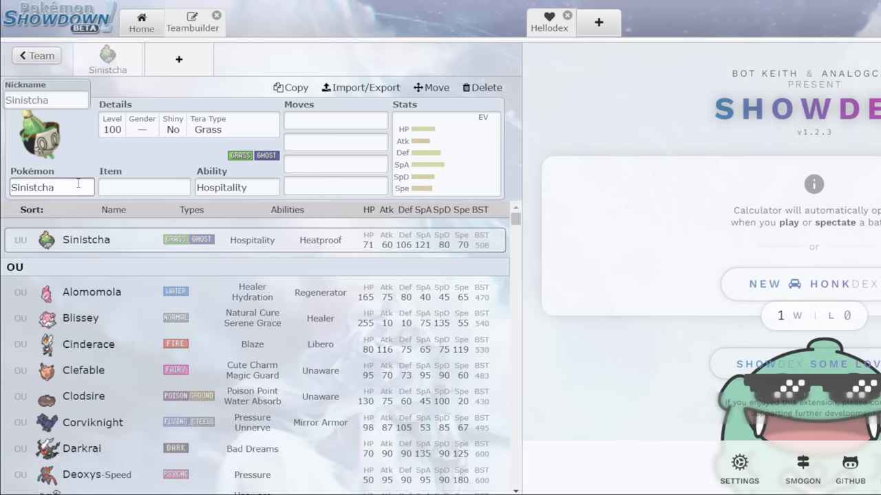
pyautogui.scroll(-3)
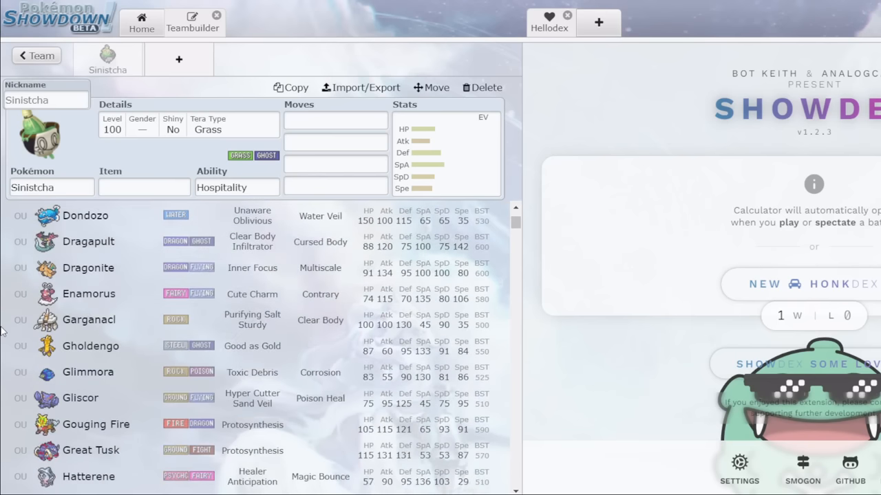
pyautogui.scroll(-3)
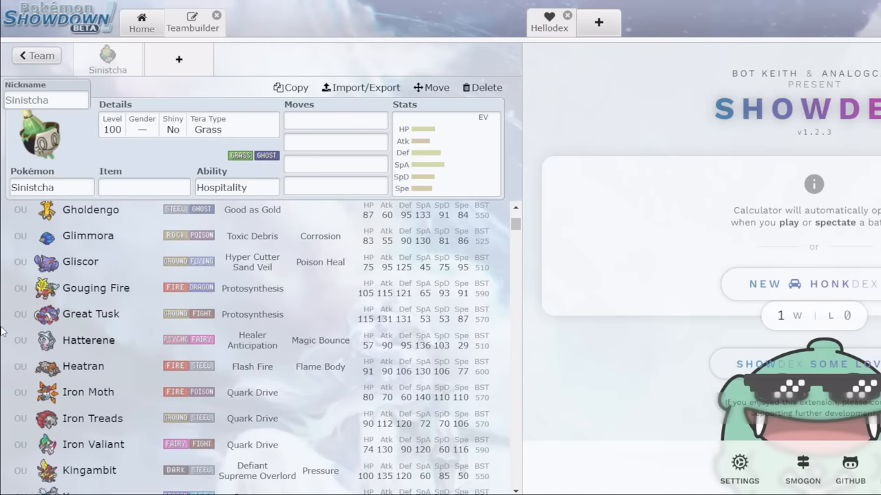
pyautogui.scroll(-3)
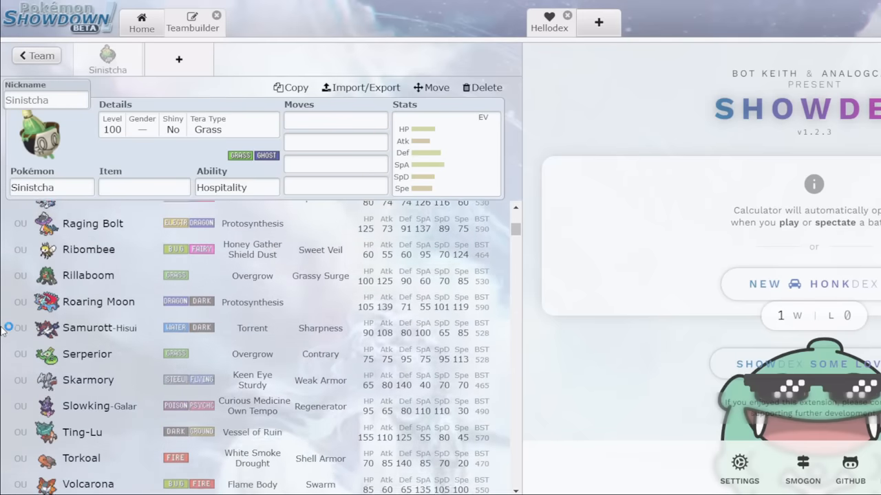
pyautogui.scroll(-3)
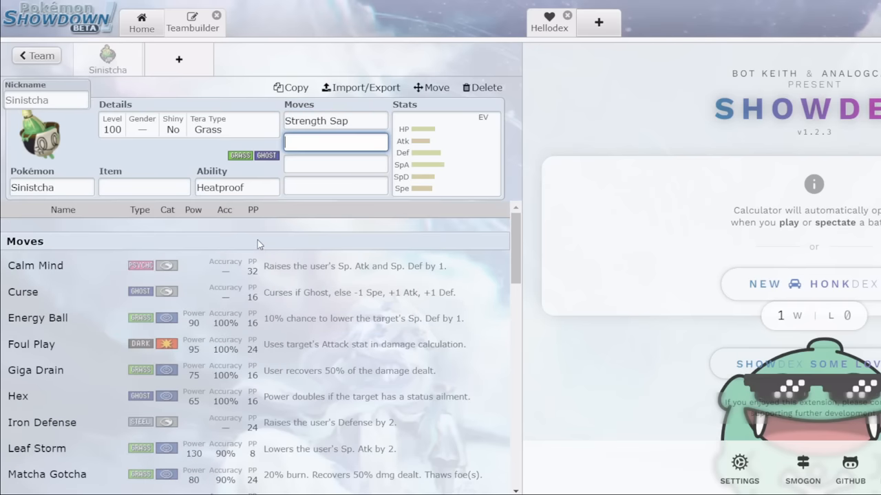
# Set Matcha Gotcha as Sinistcha's second move.
pyautogui.click(336, 141)
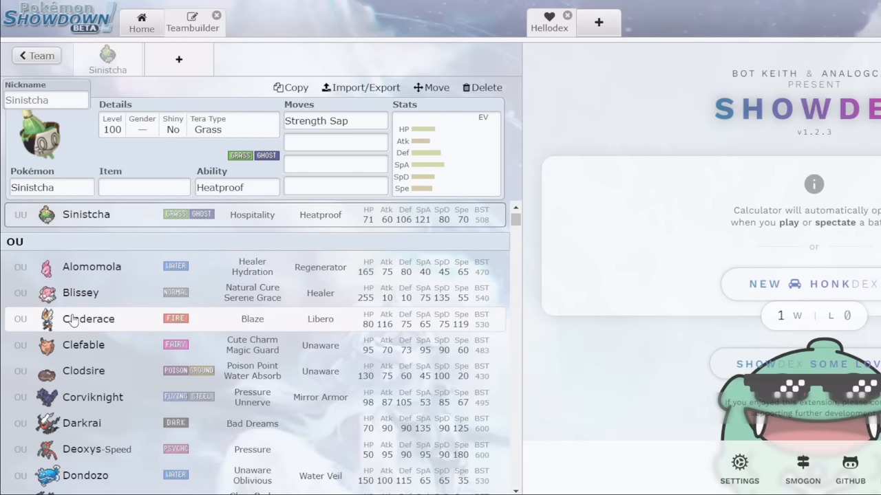
pyautogui.click(446, 152)
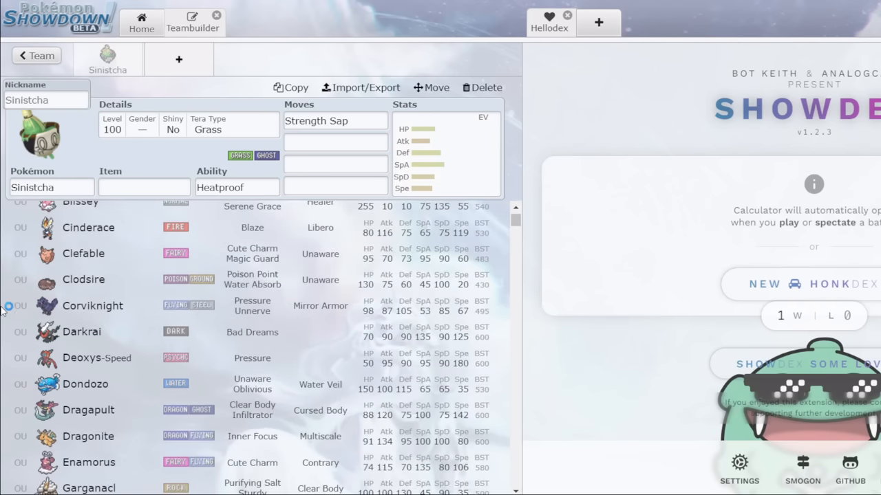
pyautogui.write('mat')
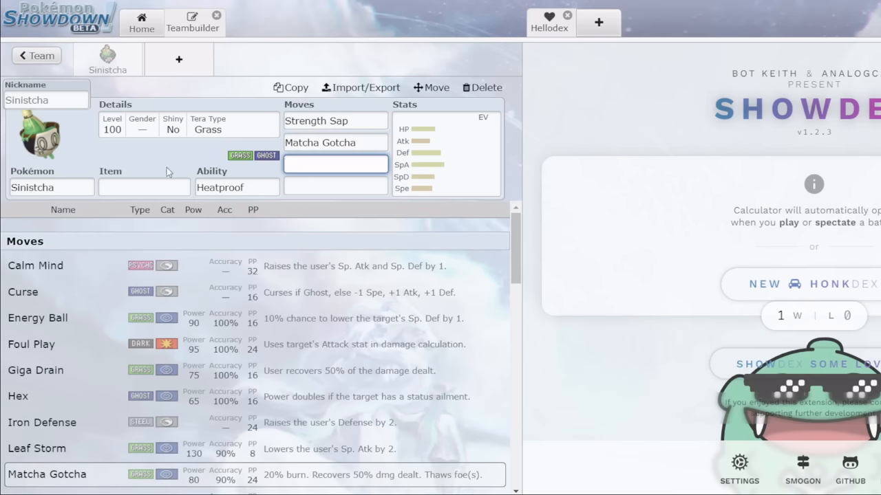
pyautogui.click(336, 163)
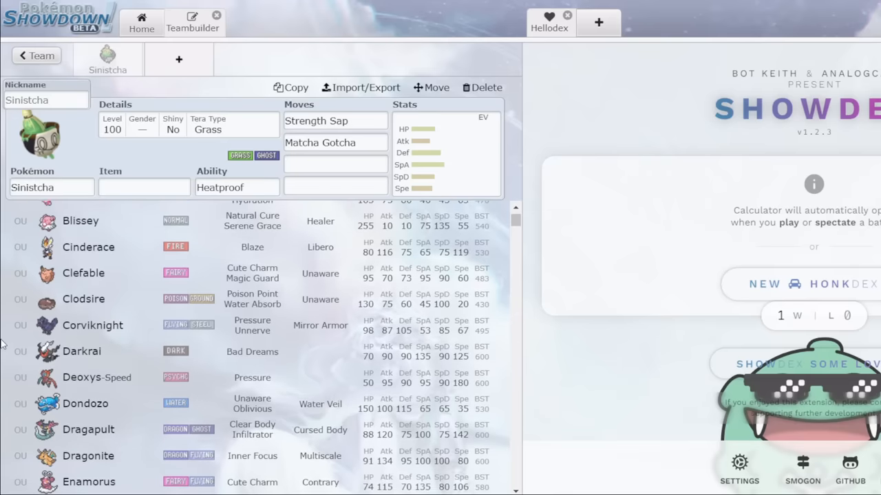
# Add Ting-Lu with Red Card, Vessel of Ruin, Spikes and Stealth Rock.
pyautogui.scroll(-3)
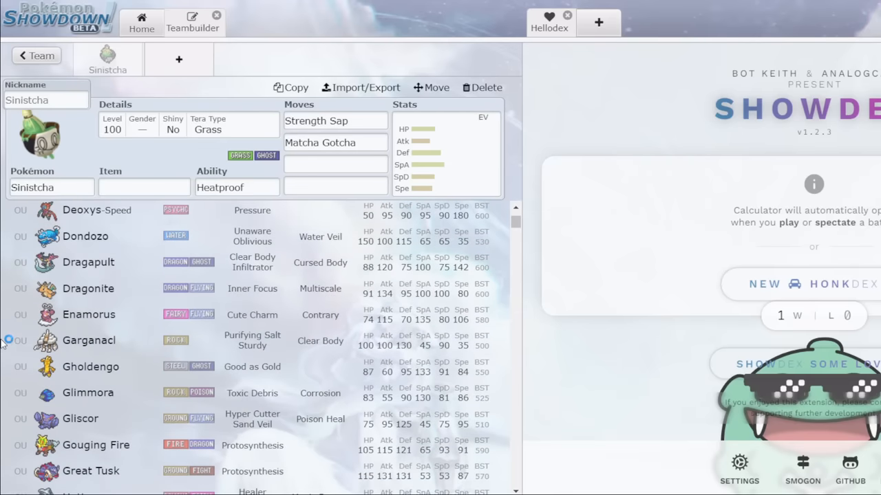
pyautogui.scroll(-3)
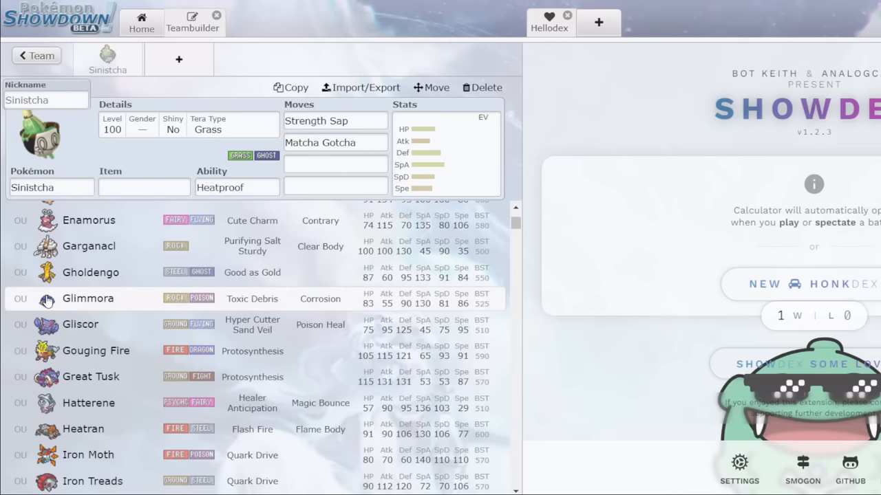
pyautogui.moveTo(3, 275)
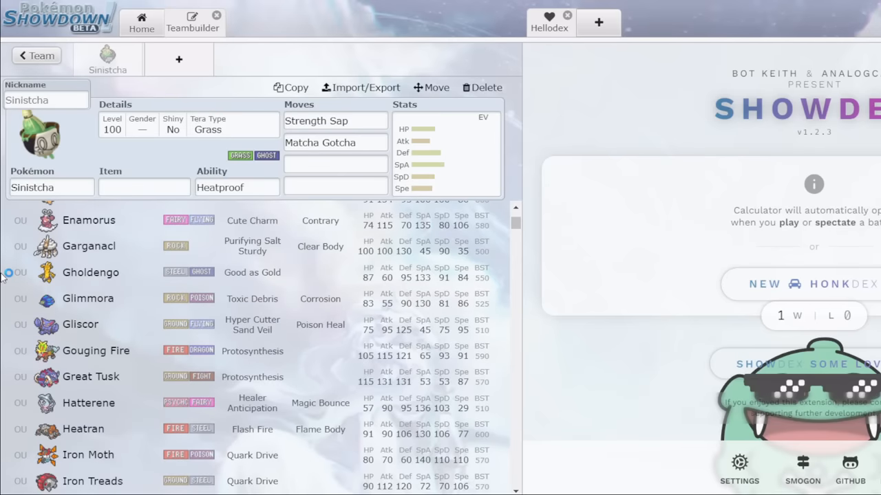
pyautogui.moveTo(5, 273)
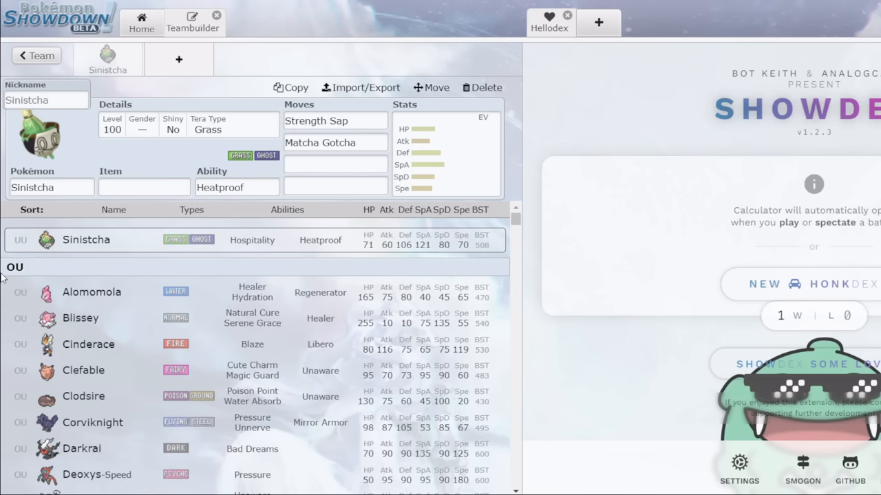
pyautogui.click(144, 188)
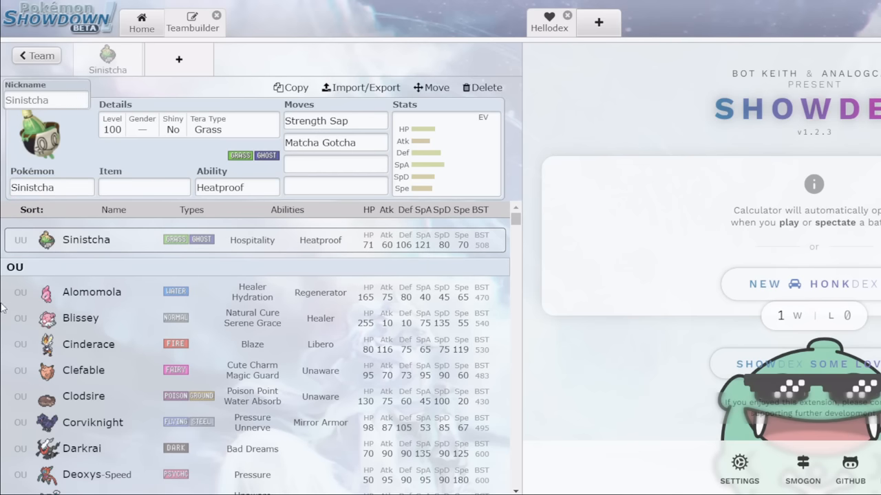
pyautogui.moveTo(190, 86)
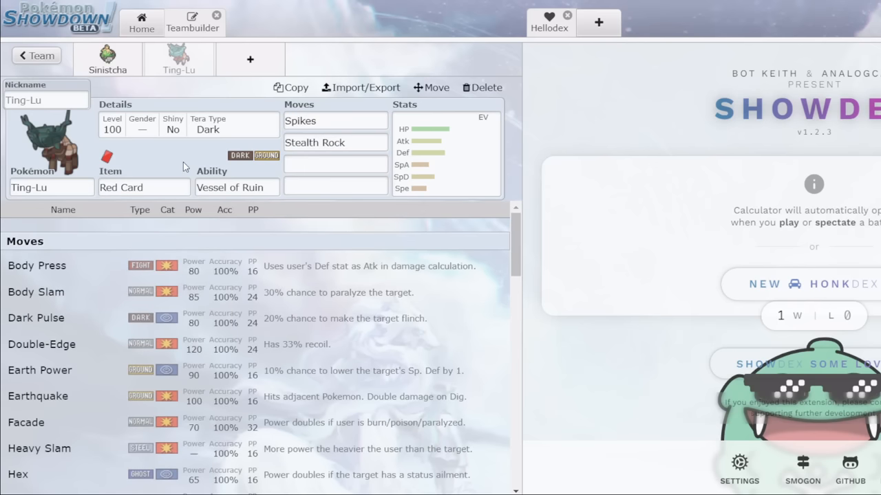
# Review the team as plain text, return to the team list and start new team Untitled 1460.
pyautogui.click(107, 60)
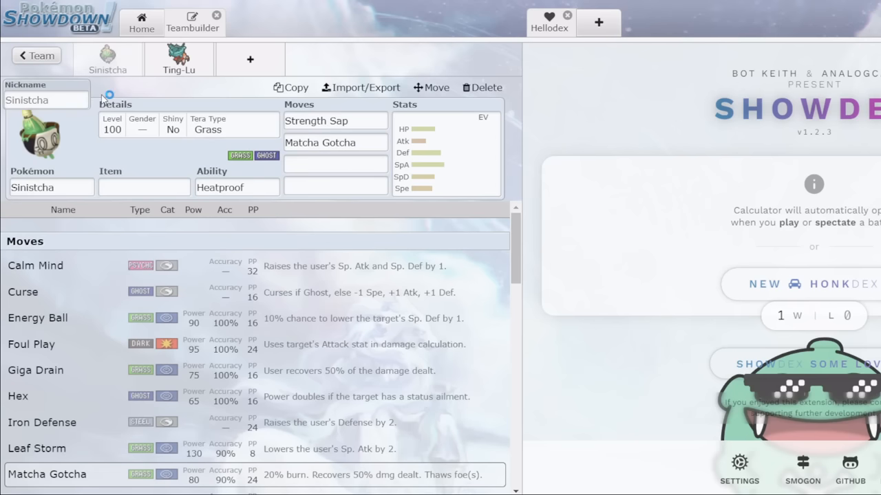
pyautogui.click(360, 88)
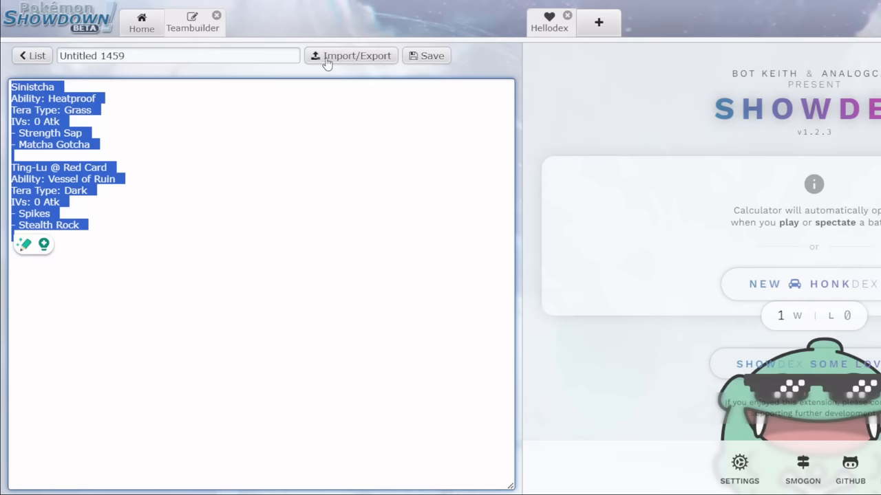
pyautogui.click(351, 55)
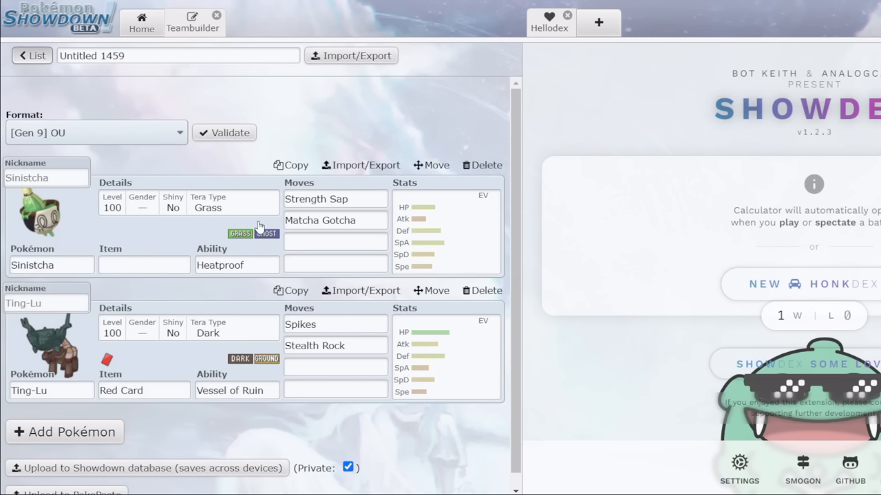
pyautogui.click(31, 55)
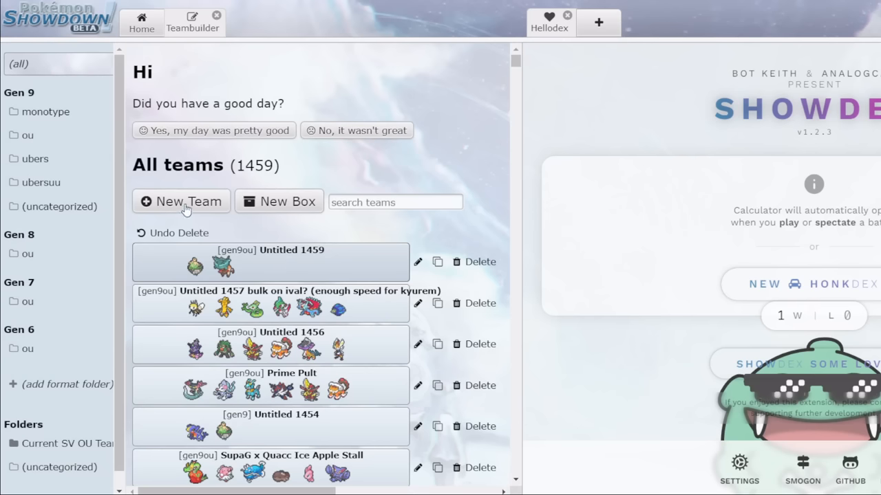
pyautogui.click(182, 200)
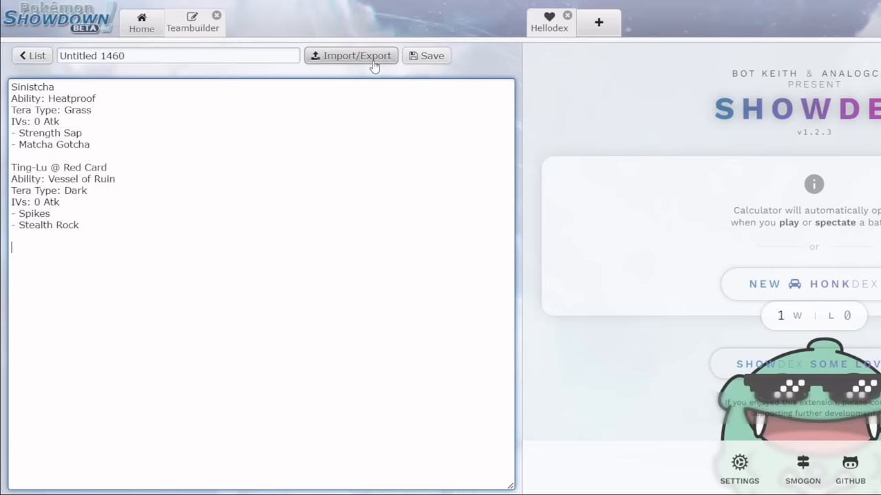
# Swap in Landorus-Therian, give Samurott-Hisui Ceaseless Edge, then return to the team list.
pyautogui.click(351, 55)
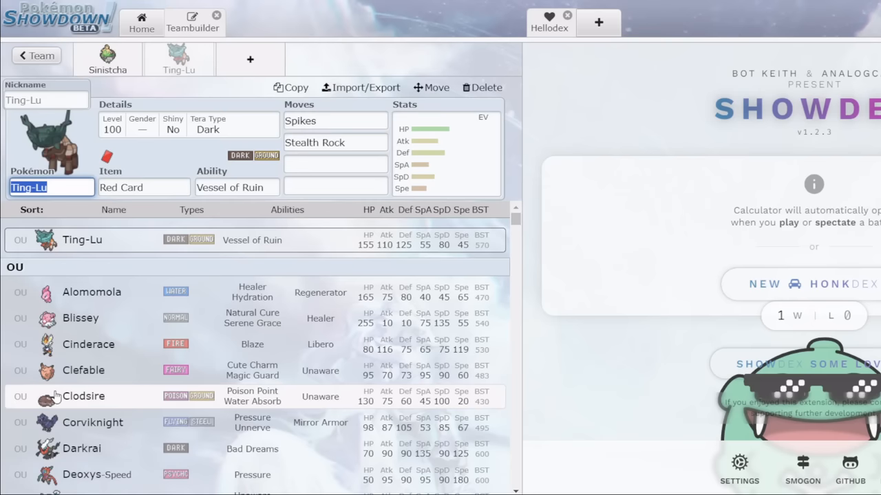
pyautogui.write('landoru')
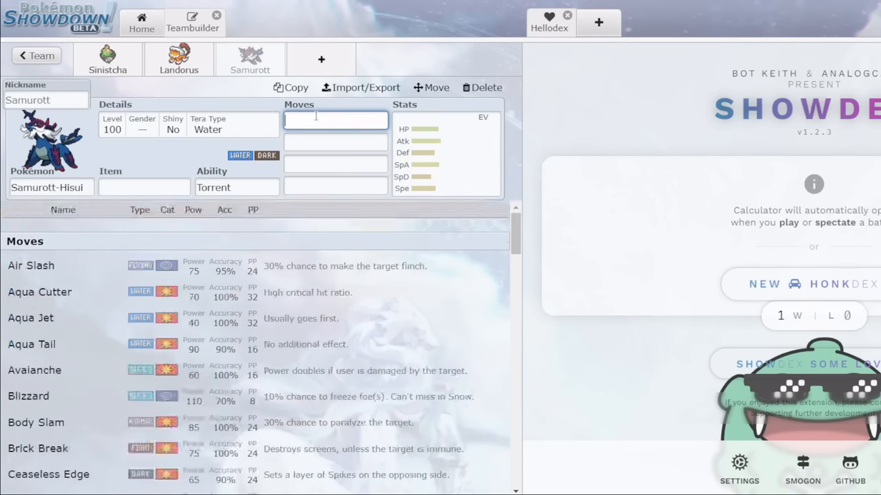
pyautogui.click(48, 473)
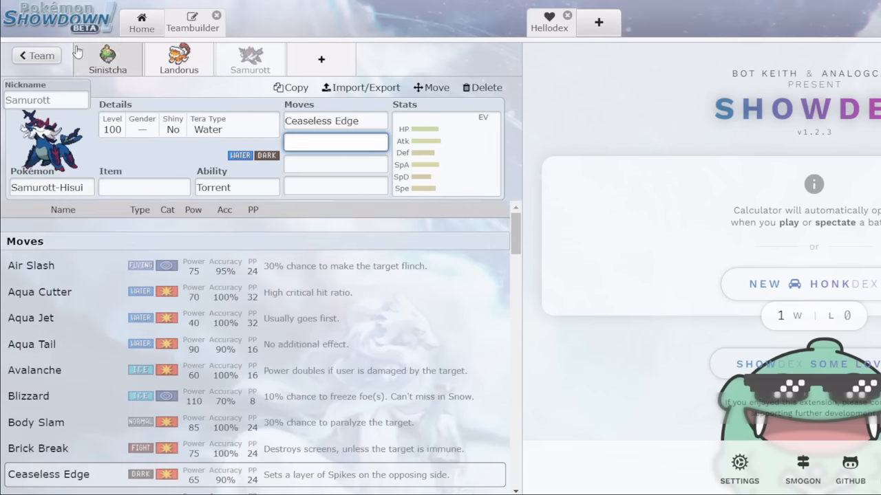
pyautogui.click(361, 88)
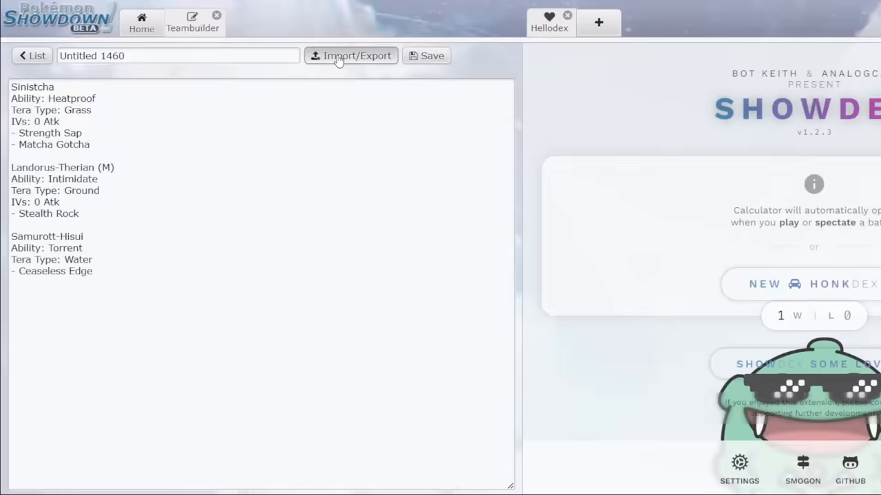
pyautogui.click(351, 55)
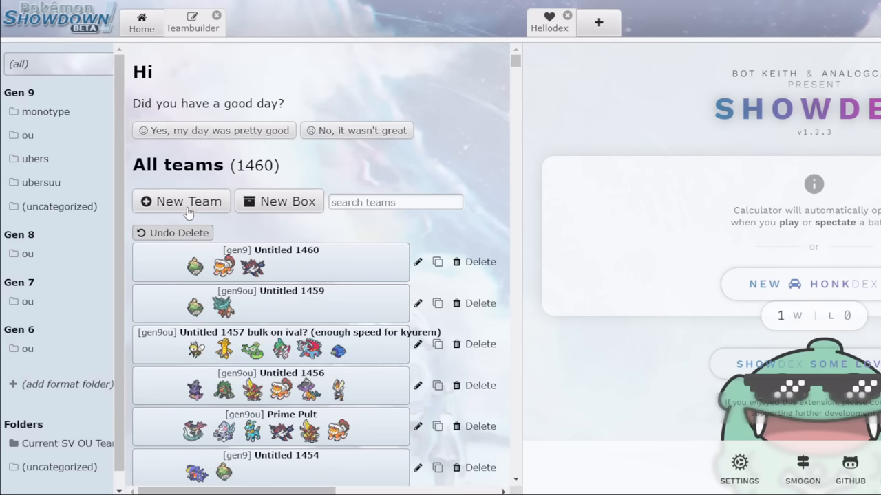
# Create Untitled 1461 with Ogerpon-Wellspring, then reopen Untitled 1459 for a third Pokémon.
pyautogui.click(181, 201)
pyautogui.write('sp')
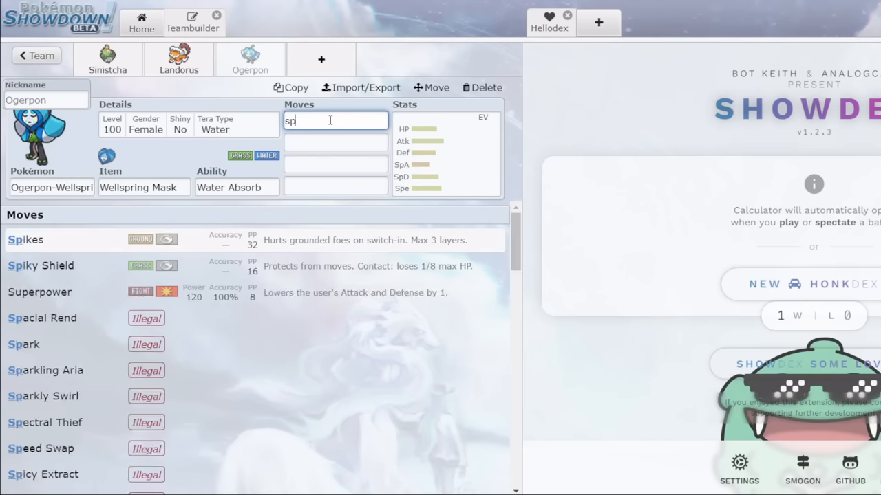
pyautogui.click(31, 55)
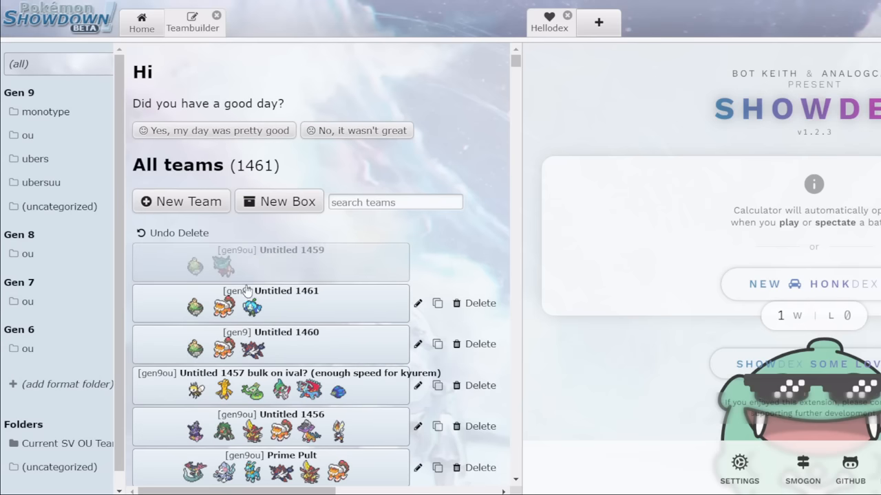
pyautogui.moveTo(278, 268)
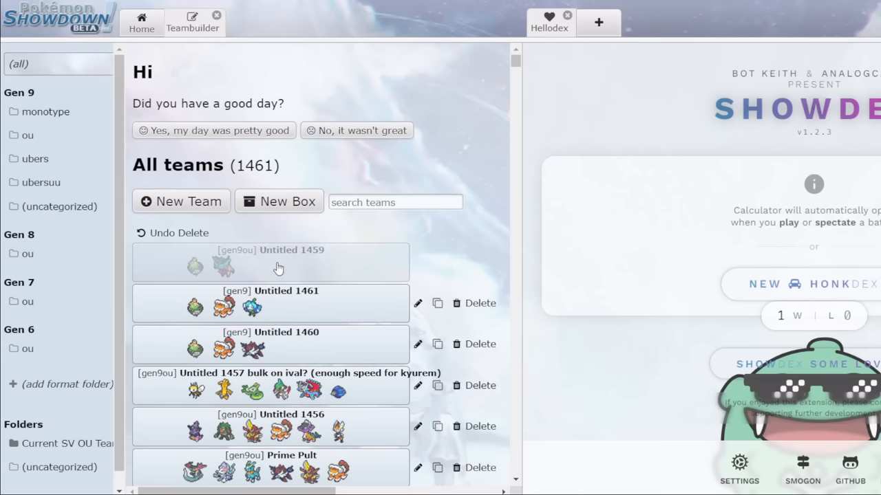
pyautogui.click(269, 262)
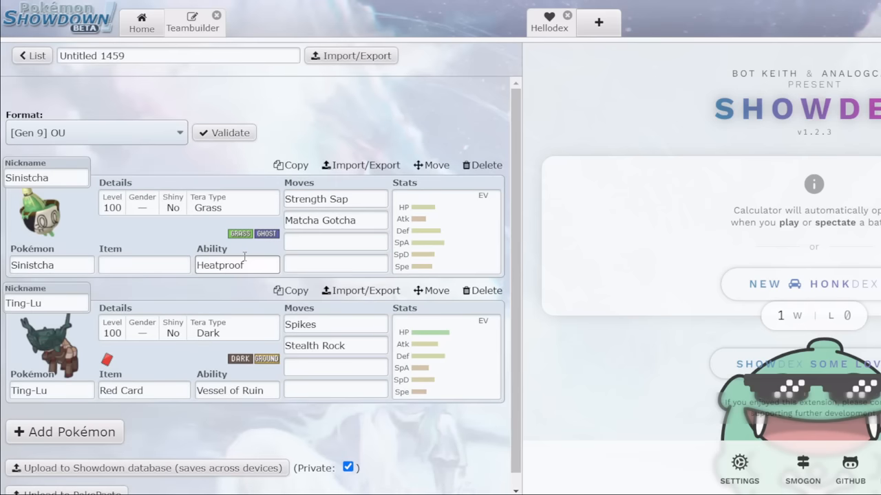
pyautogui.click(65, 432)
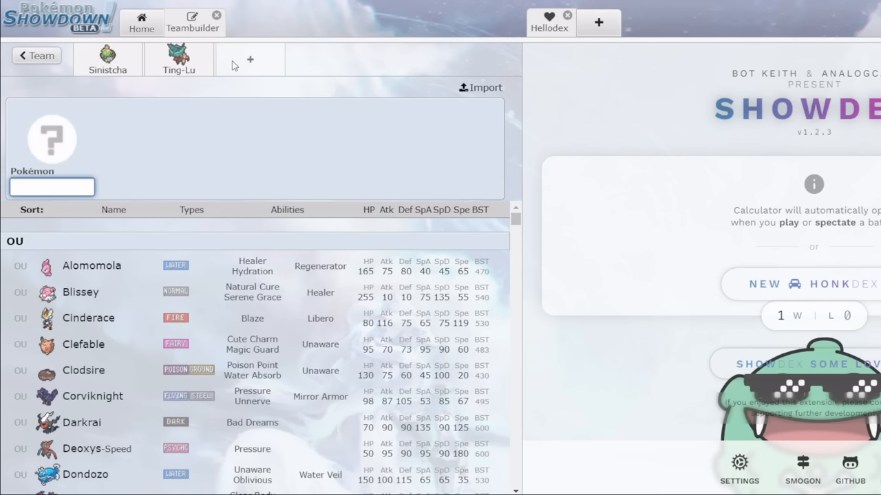
pyautogui.moveTo(176, 114)
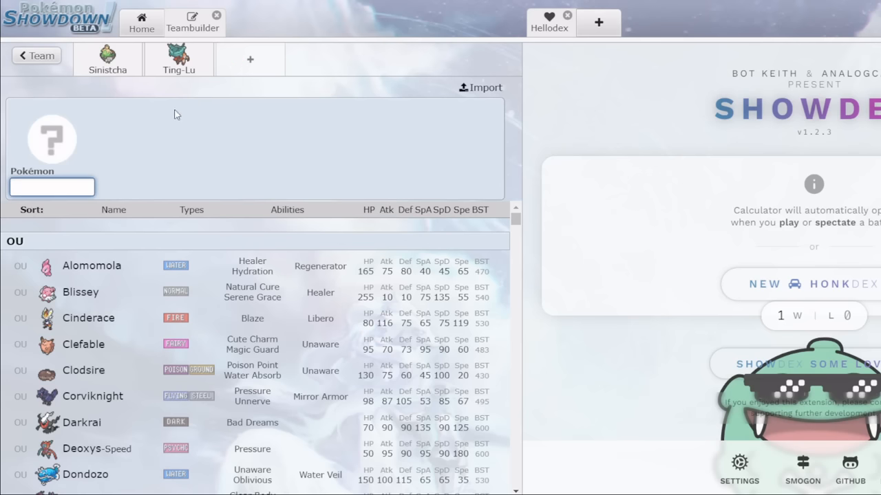
pyautogui.moveTo(171, 129)
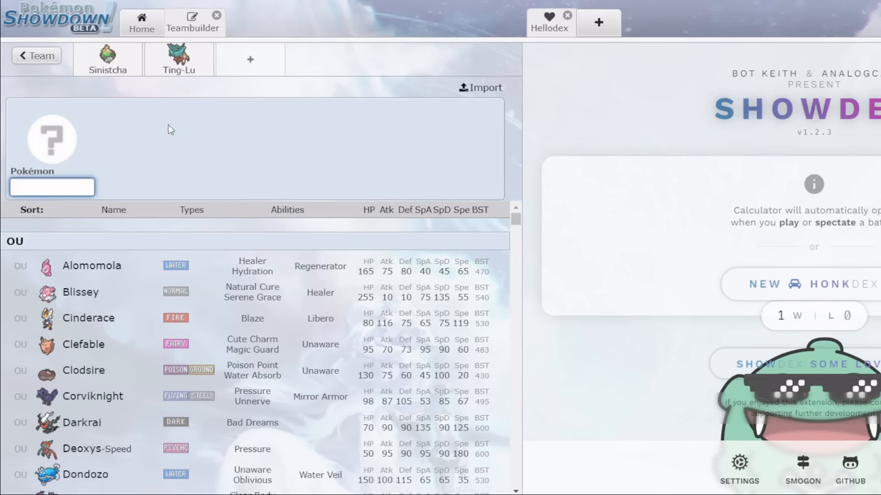
# Add Weavile as the third member of the Sinistcha–Ting-Lu team.
pyautogui.click(107, 58)
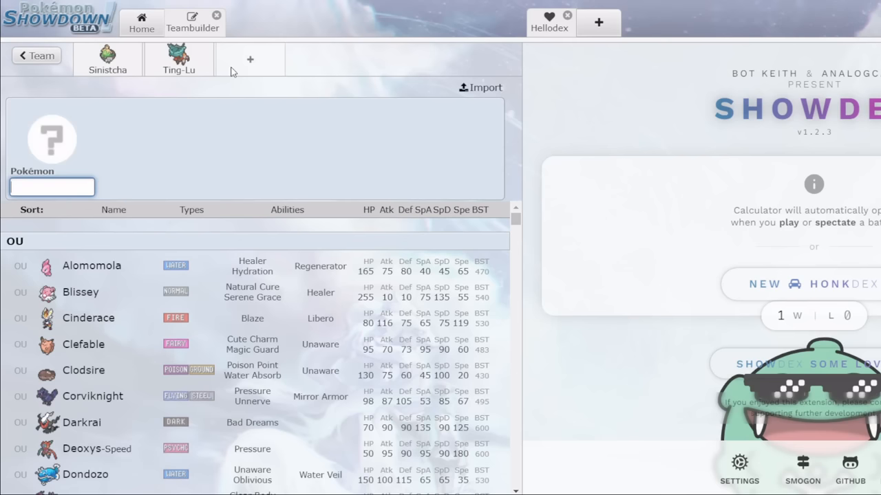
pyautogui.click(52, 188)
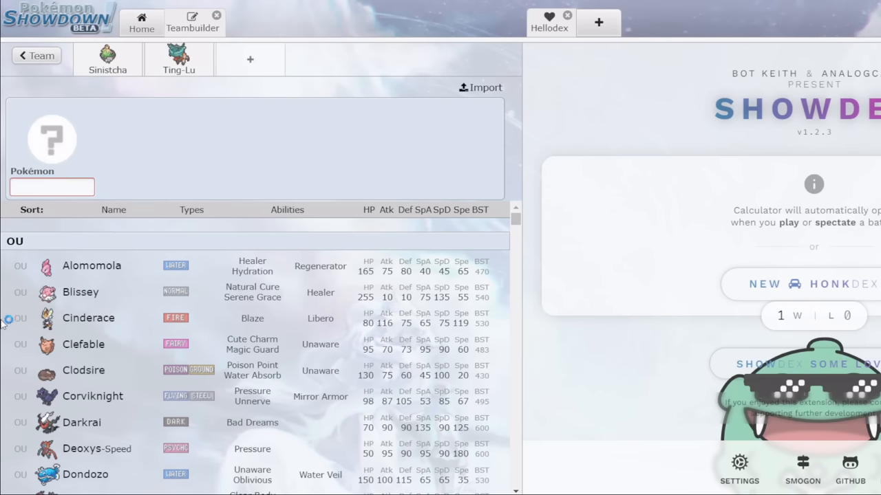
pyautogui.scroll(-3)
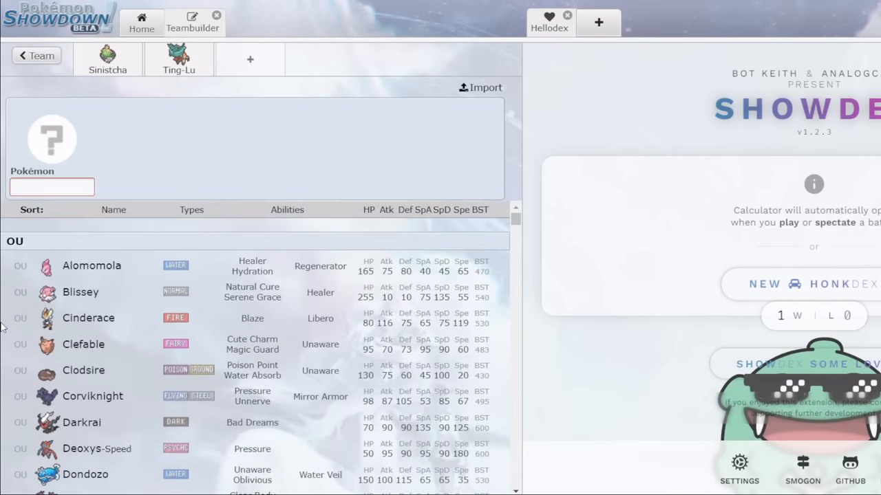
pyautogui.click(52, 187)
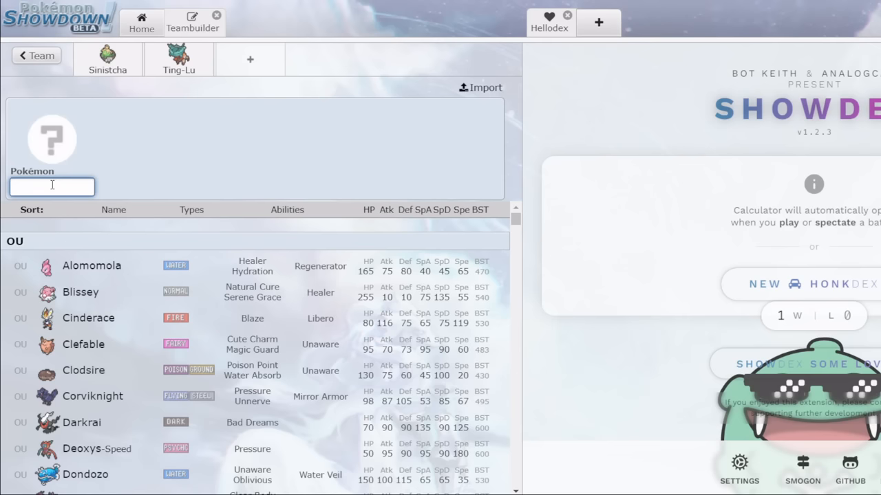
pyautogui.write('weavi')
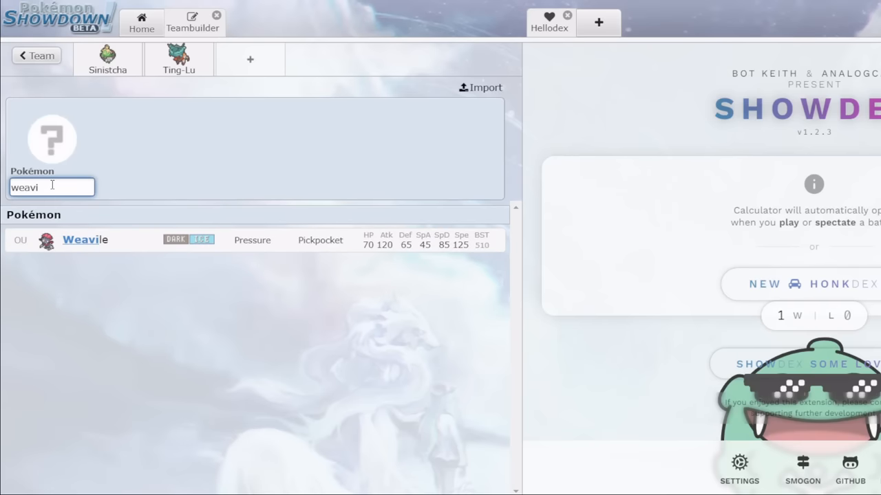
pyautogui.click(82, 240)
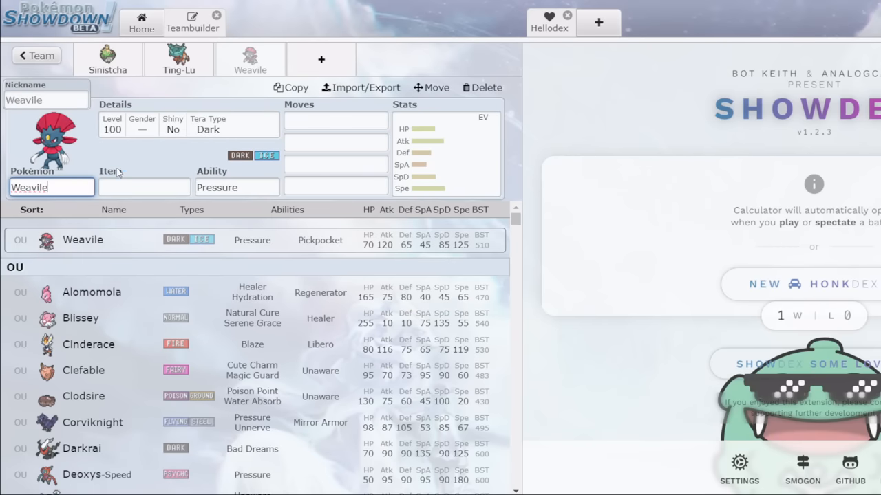
pyautogui.click(107, 59)
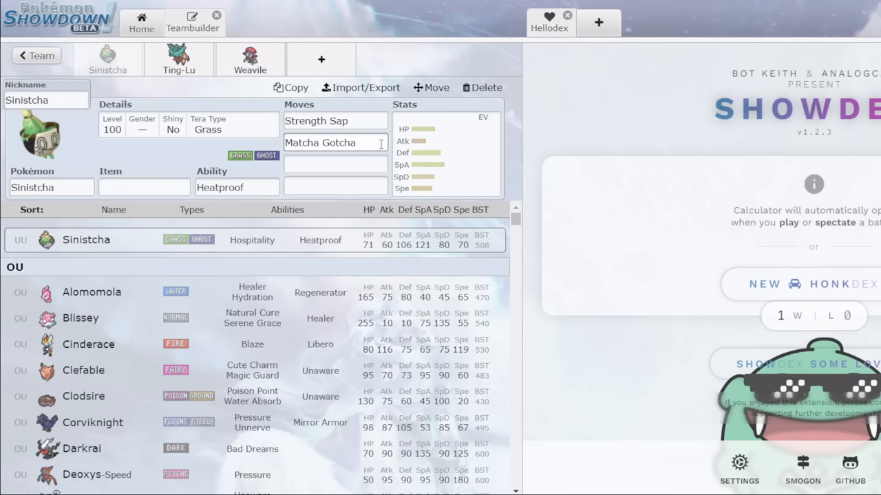
# Complete Sinistcha's moveset with Shadow Ball and Calm Mind.
pyautogui.write('shad')
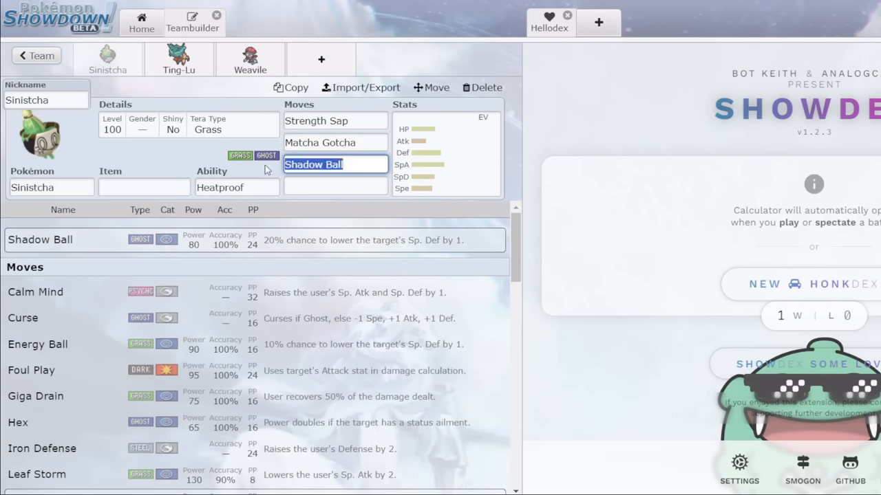
pyautogui.click(336, 164)
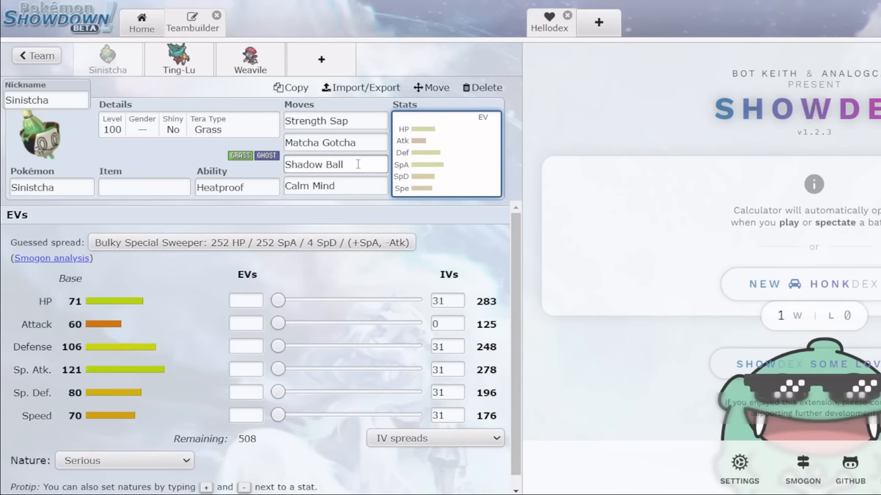
pyautogui.click(336, 166)
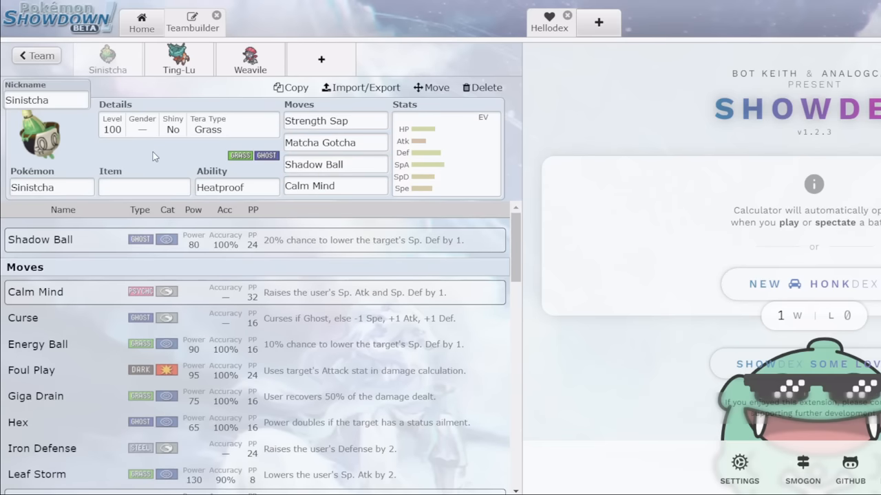
pyautogui.click(251, 59)
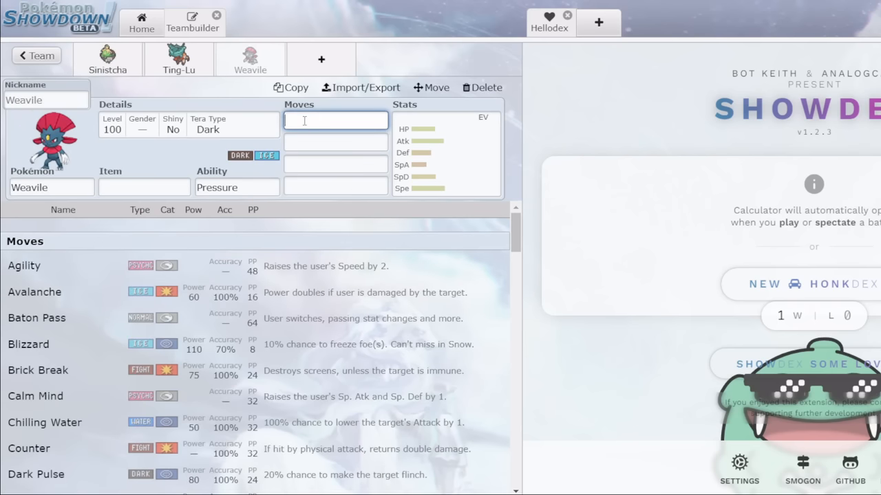
# Give Weavile Ice Shard, a Ghost Tera Type and Icicle Crash as its third move.
pyautogui.write('Ice Shard')
pyautogui.click(336, 143)
pyautogui.write('Knock Off')
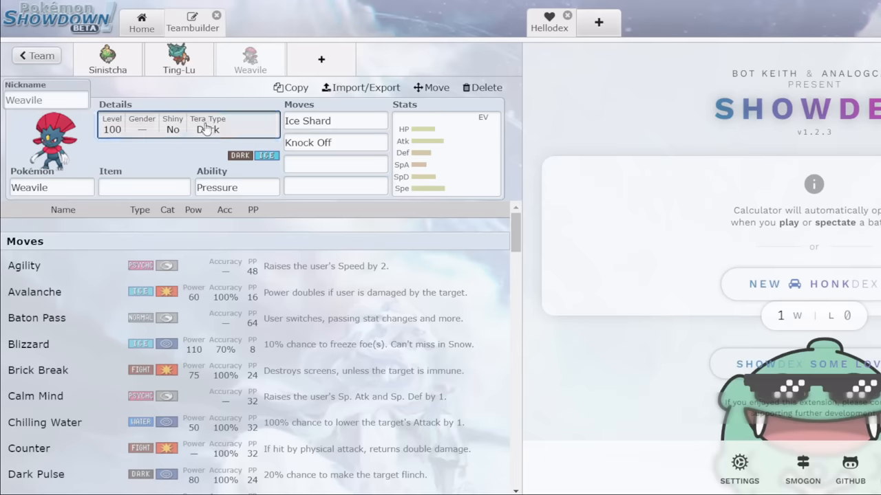
pyautogui.click(206, 130)
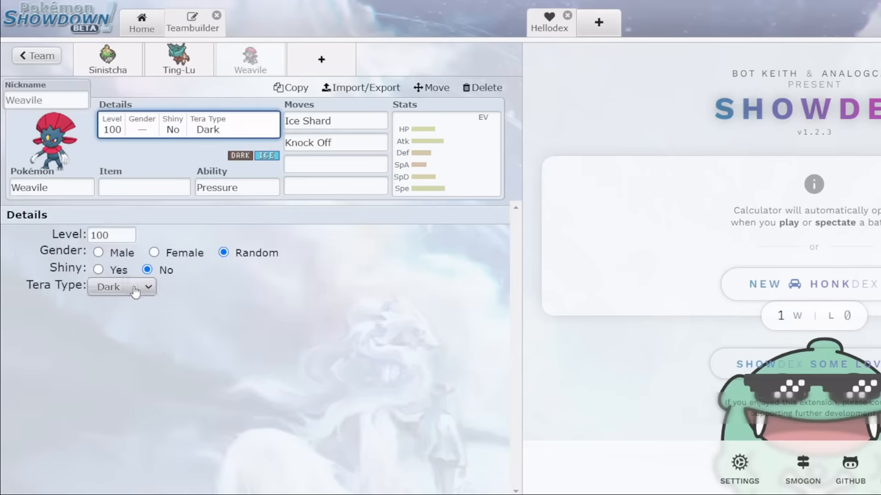
pyautogui.click(108, 59)
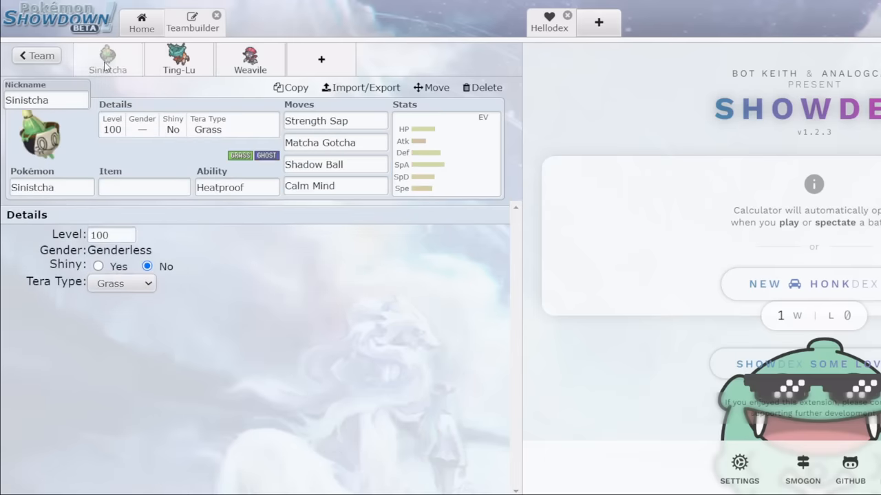
pyautogui.moveTo(179, 162)
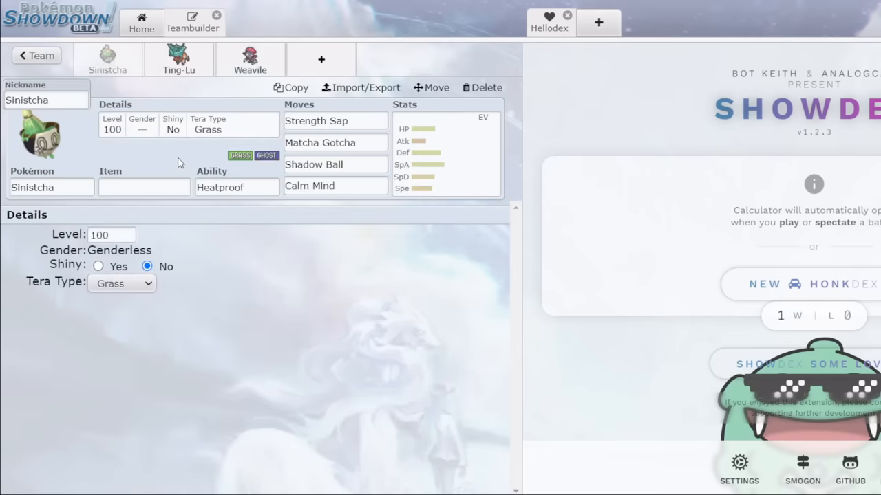
pyautogui.click(250, 59)
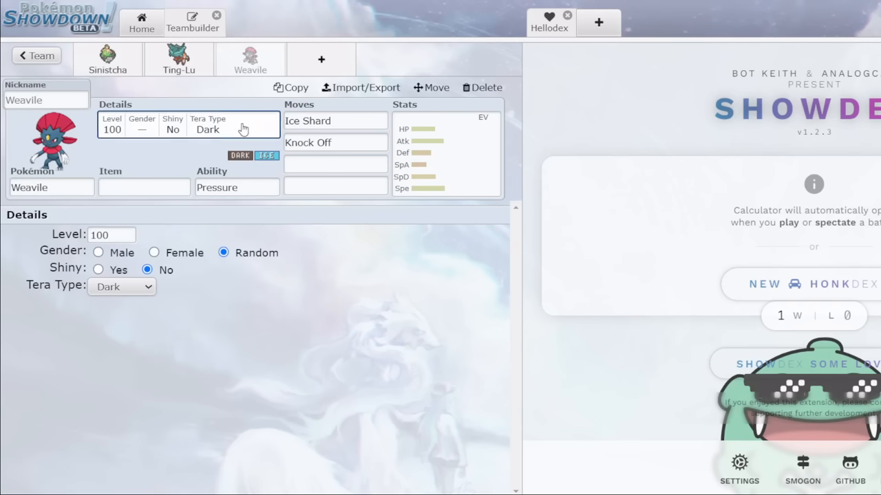
pyautogui.click(121, 288)
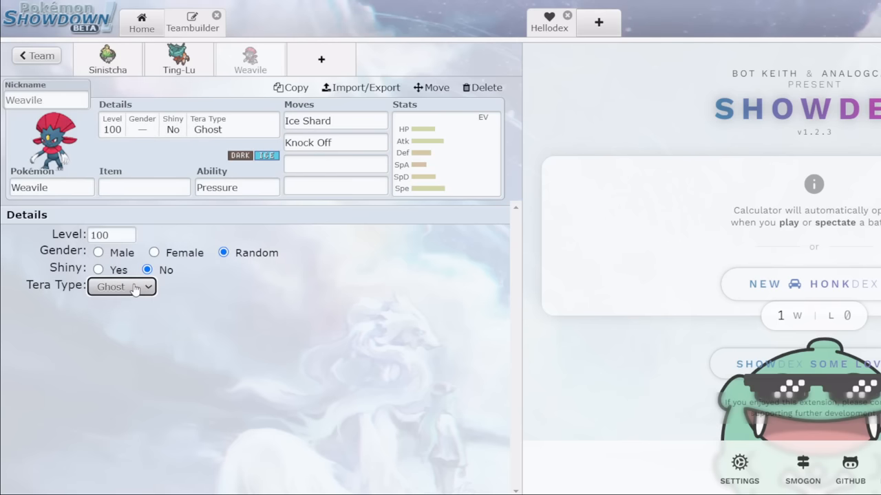
pyautogui.click(336, 164)
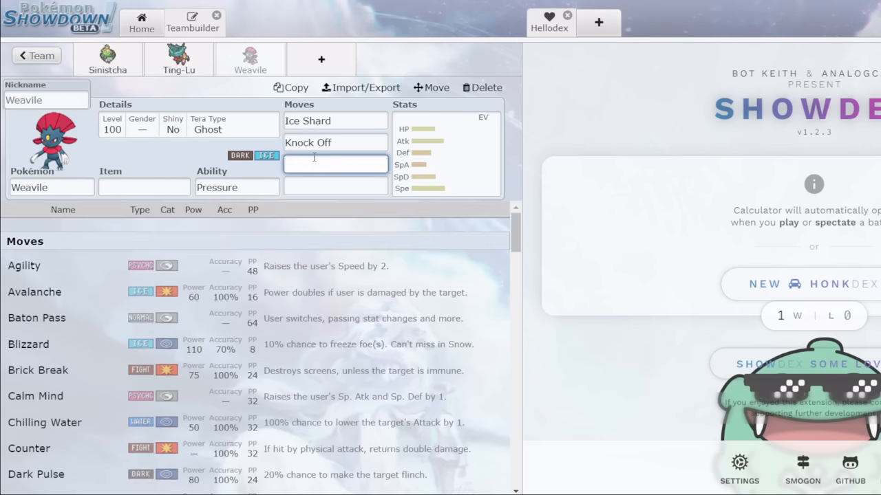
pyautogui.write('icicle crash')
pyautogui.click(335, 185)
pyautogui.write('Swords Dance')
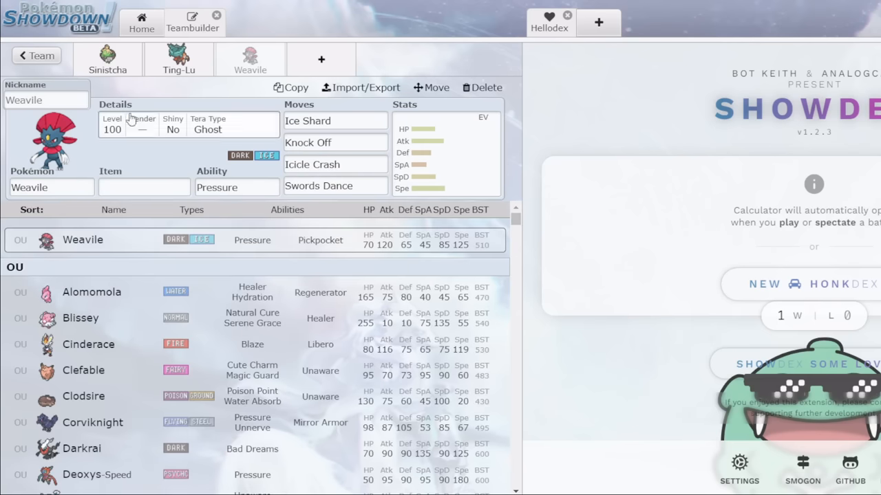
pyautogui.click(107, 59)
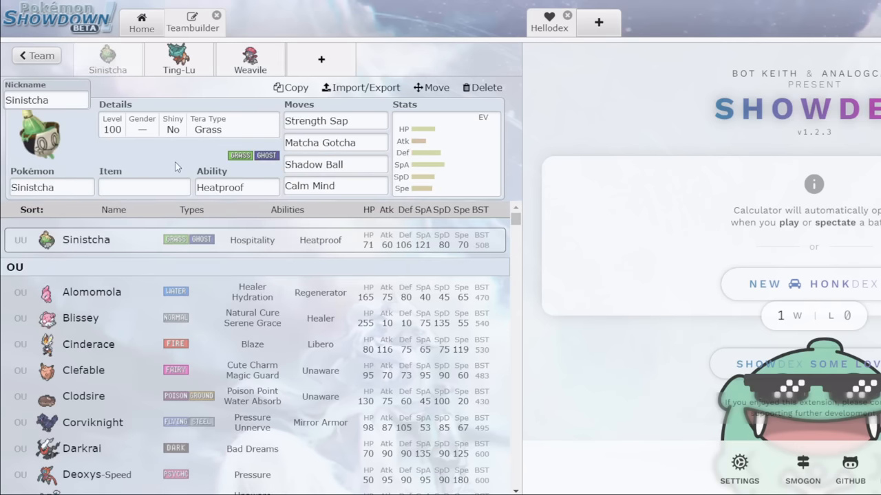
pyautogui.click(250, 58)
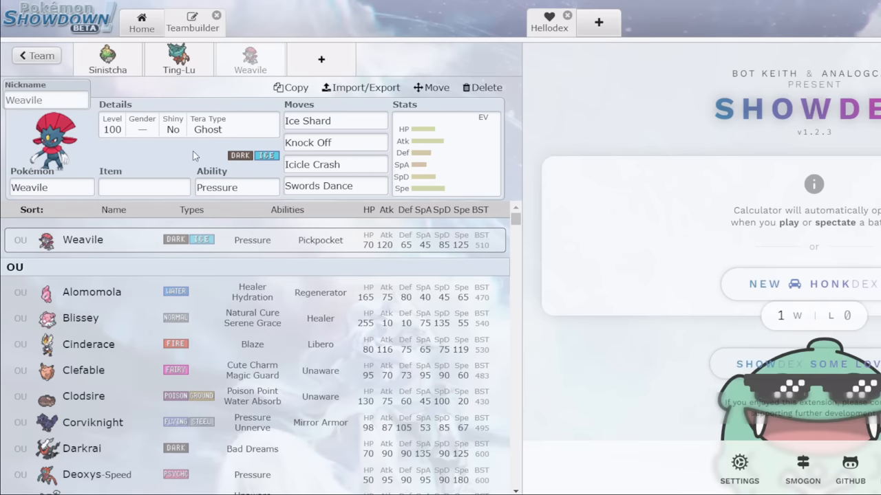
pyautogui.moveTo(137, 170)
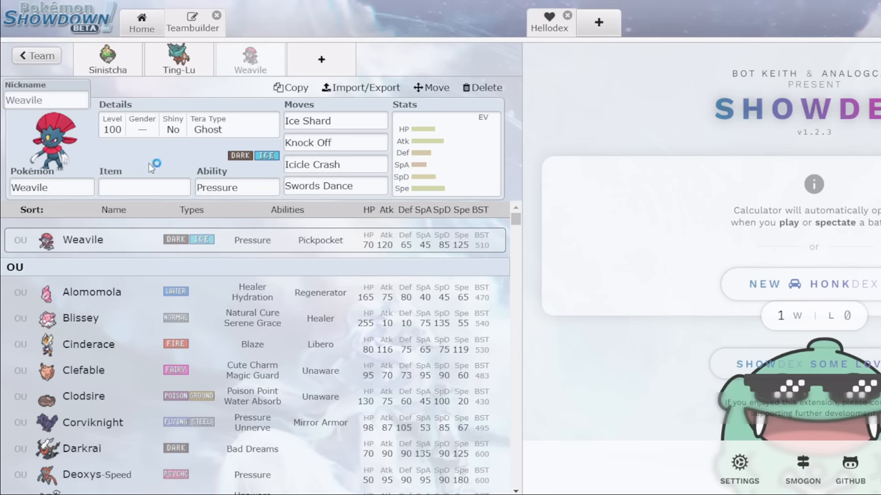
pyautogui.click(108, 59)
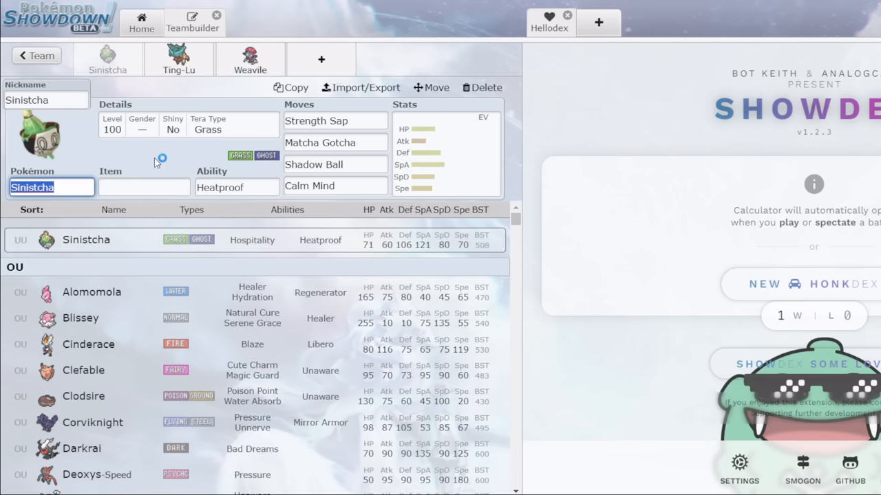
pyautogui.moveTo(250, 59)
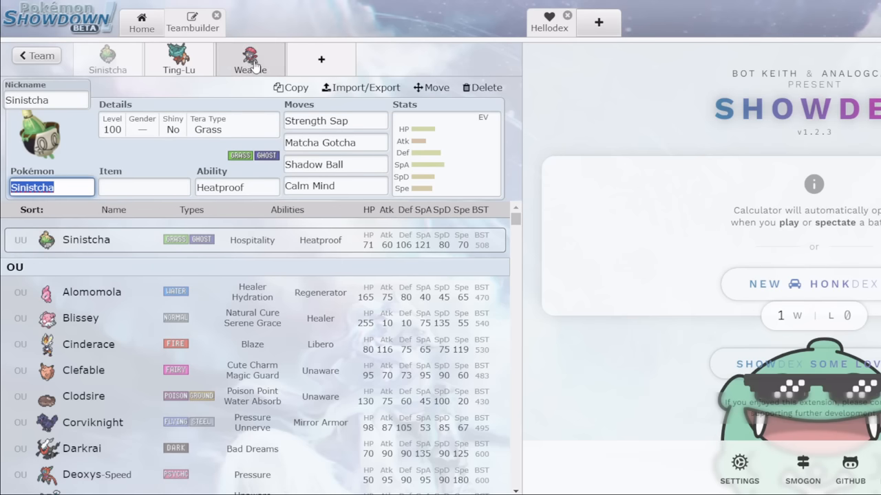
pyautogui.click(250, 60)
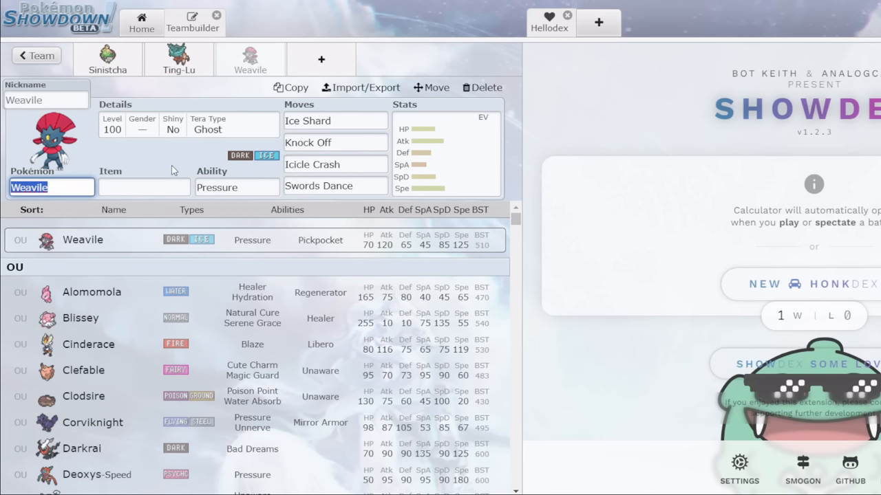
pyautogui.moveTo(146, 159)
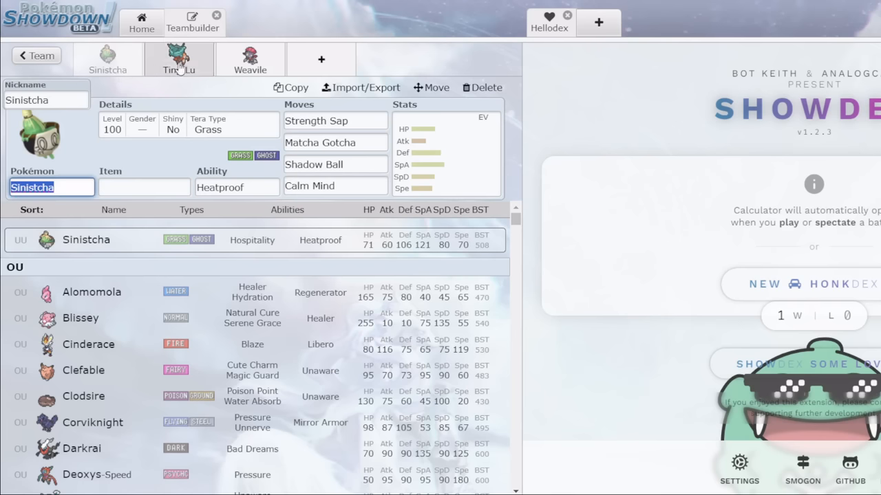
pyautogui.click(250, 60)
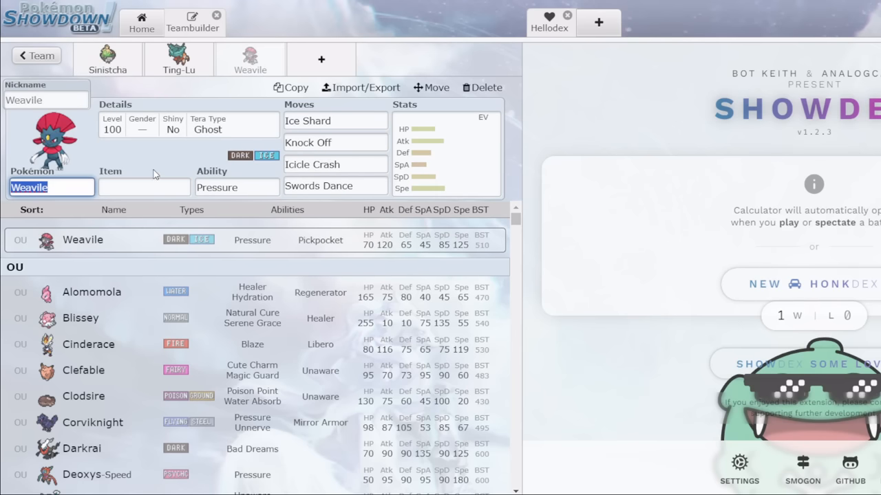
pyautogui.rightClick(150, 174)
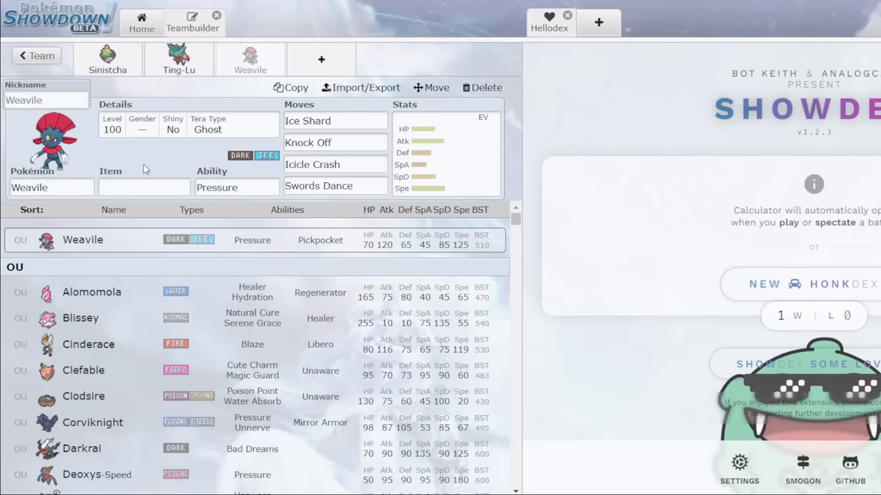
pyautogui.scroll(-3)
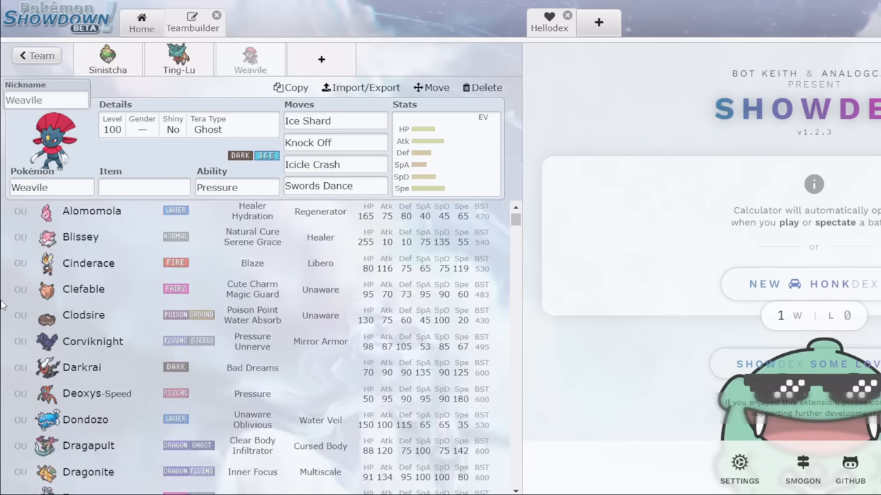
pyautogui.scroll(-3)
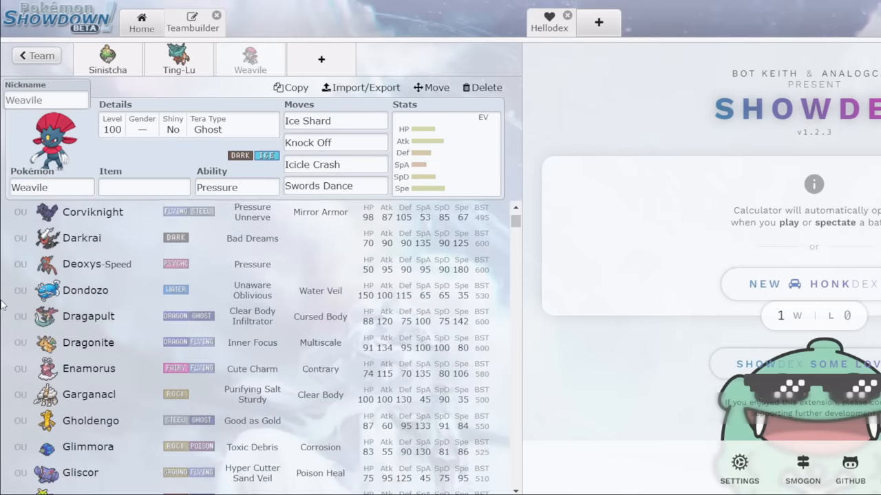
pyautogui.scroll(-3)
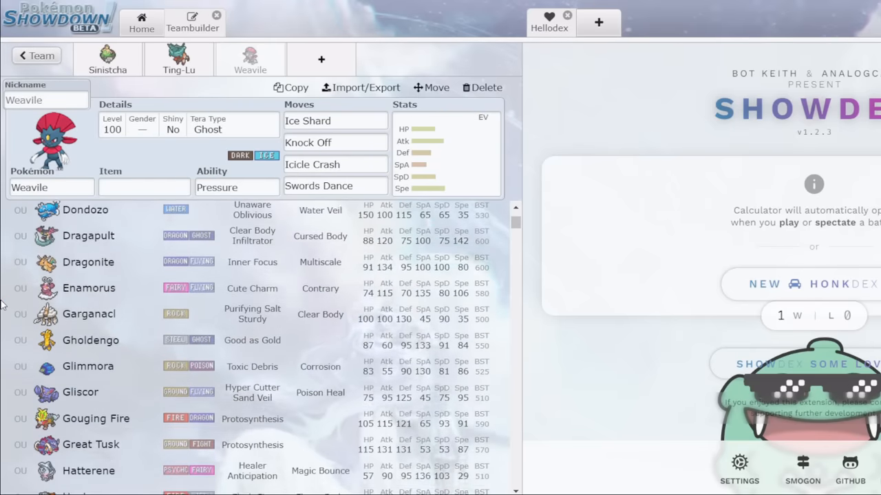
pyautogui.scroll(-3)
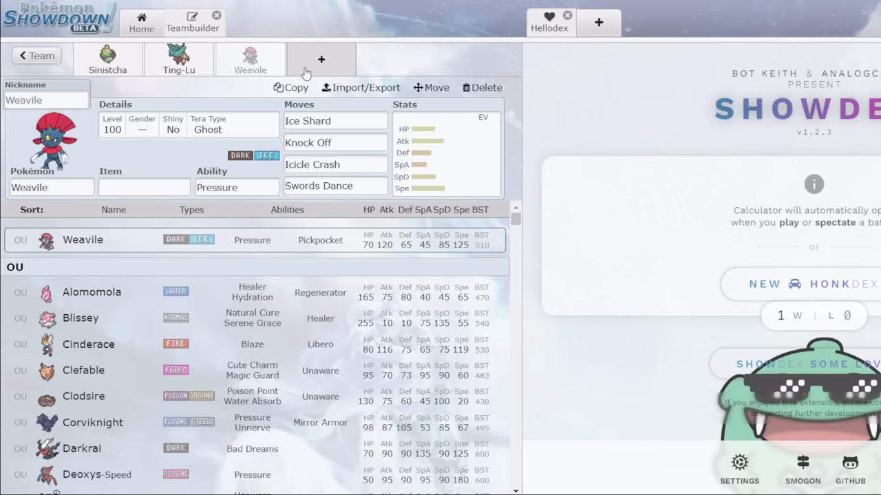
# Add an empty fourth team slot after Sinistcha, Ting-Lu and Weavile.
pyautogui.click(321, 59)
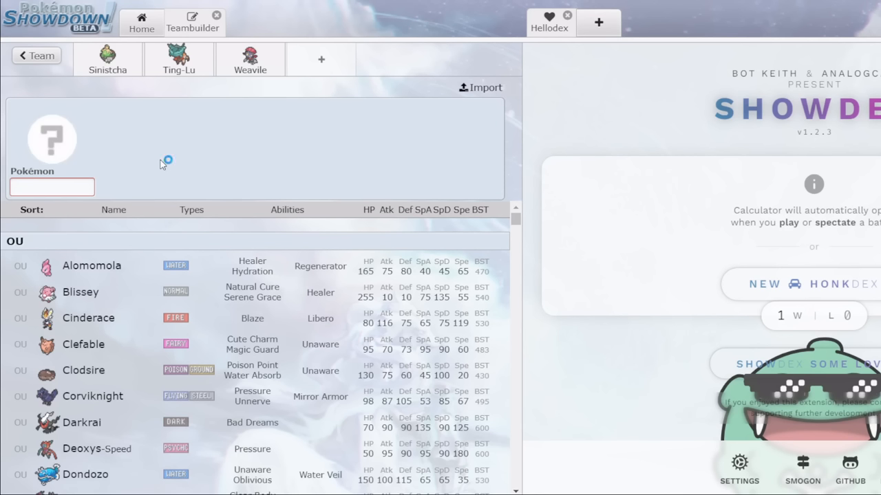
pyautogui.moveTo(162, 163)
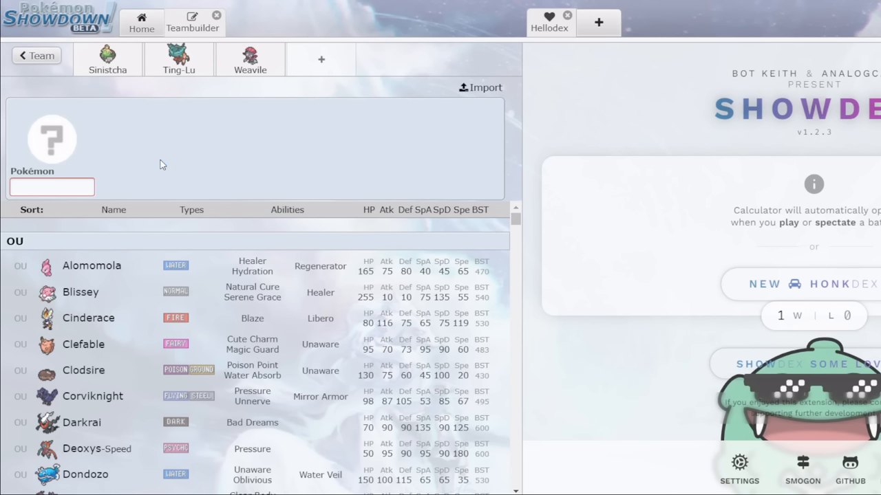
pyautogui.moveTo(132, 111)
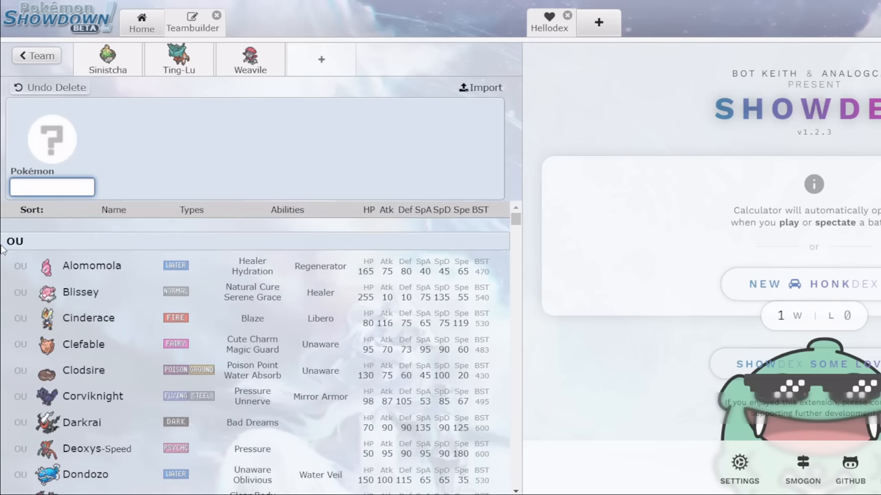
# Put Raging Bolt in the fourth slot holding Booster Energy.
pyautogui.write('ragin')
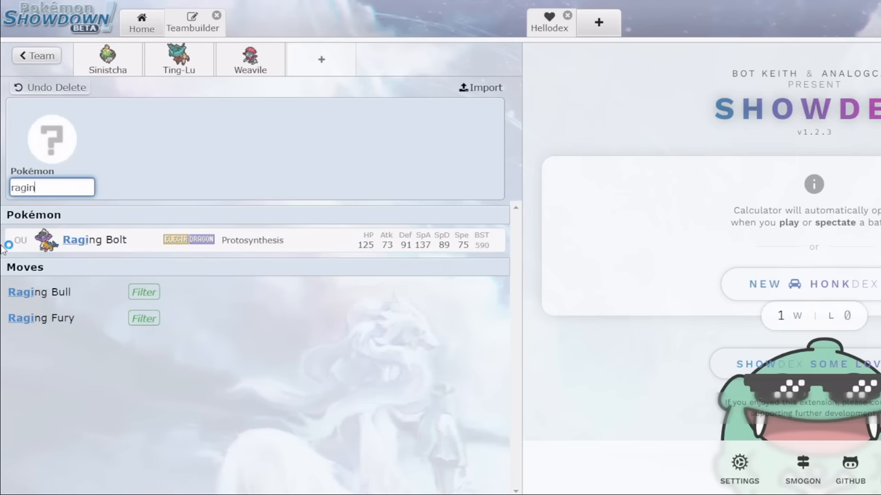
pyautogui.click(93, 239)
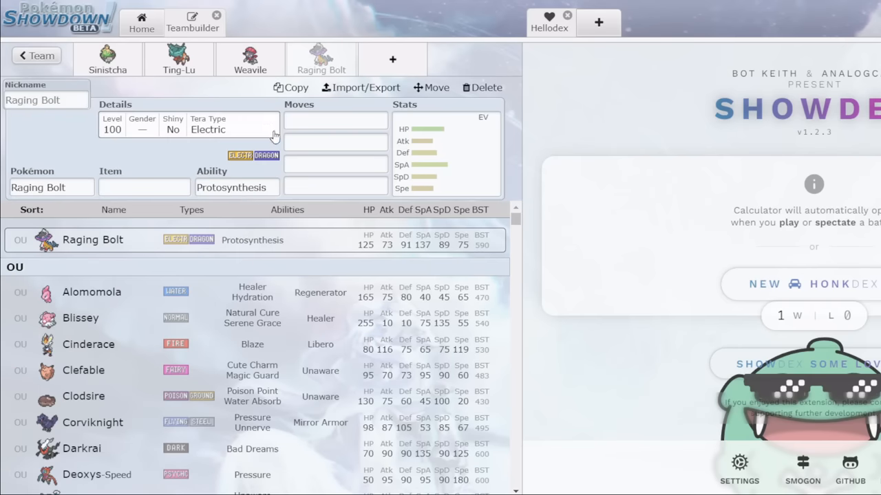
pyautogui.click(335, 121)
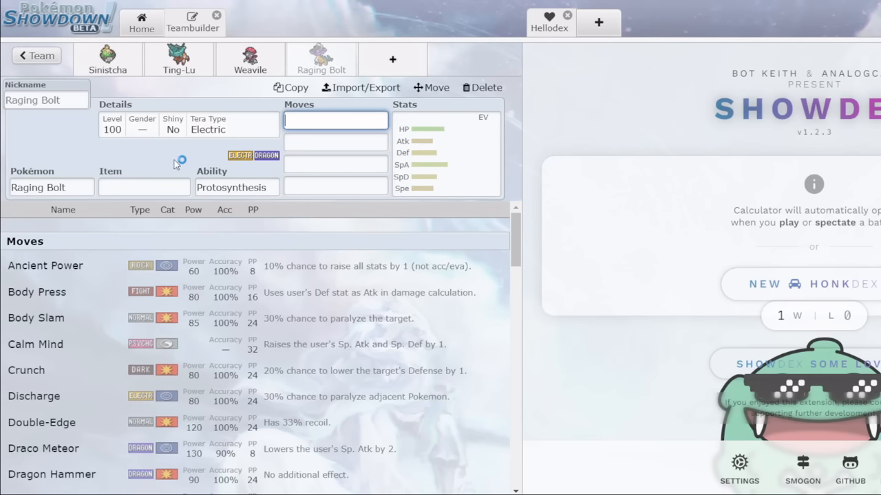
pyautogui.click(143, 187)
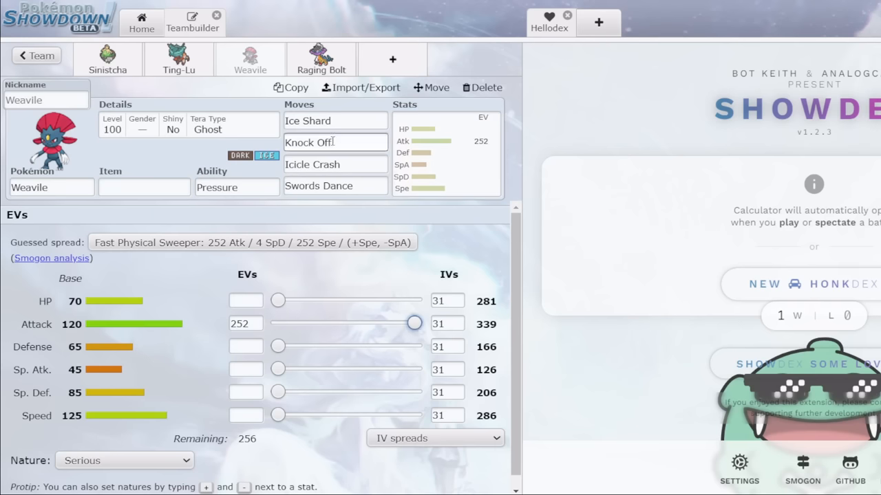
# Give Raging Bolt Dragon Pulse as its first move.
pyautogui.click(336, 165)
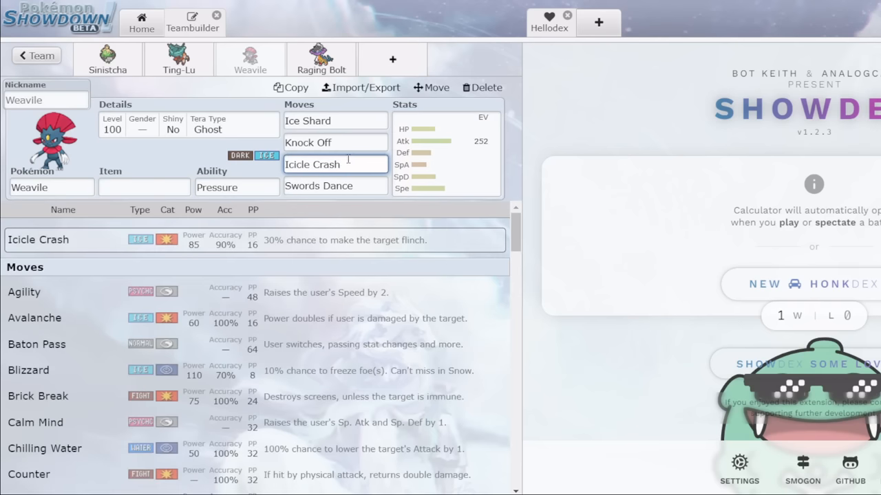
pyautogui.click(322, 59)
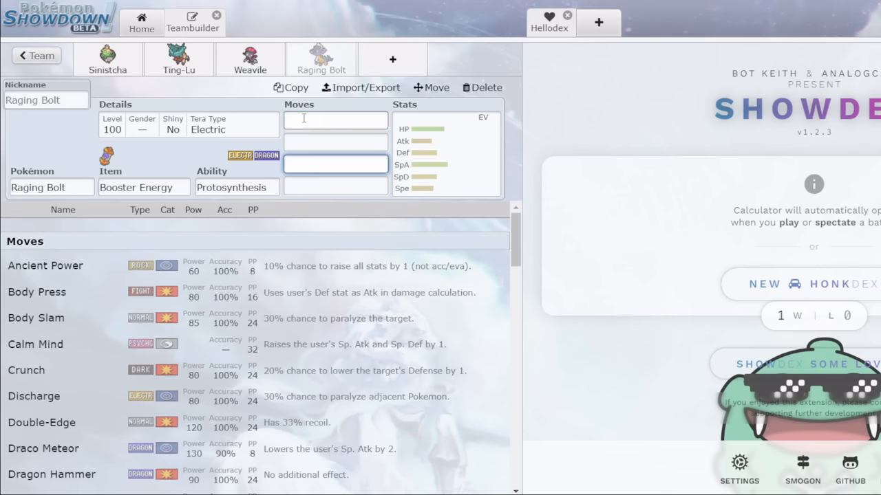
pyautogui.click(51, 187)
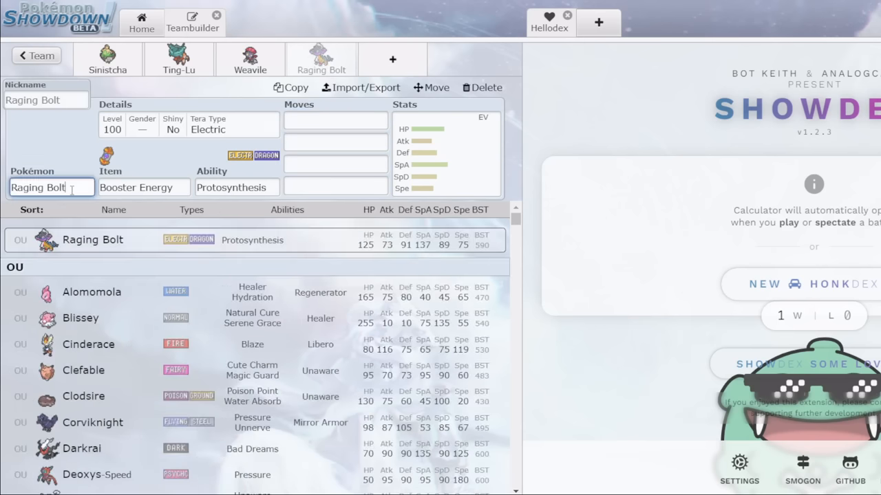
pyautogui.click(336, 121)
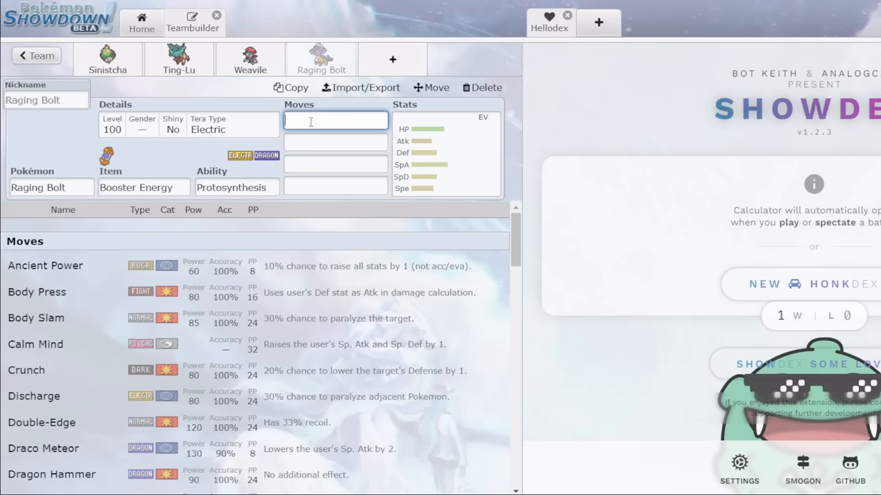
pyautogui.write('dragon p')
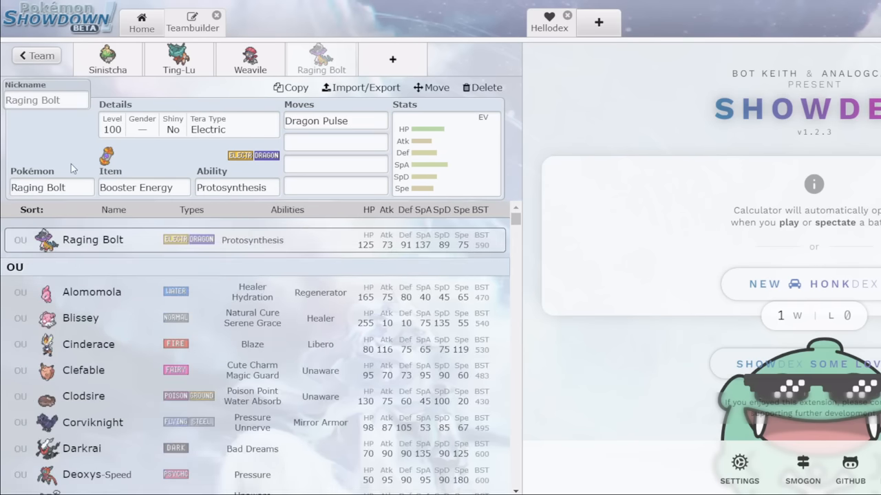
pyautogui.scroll(-3)
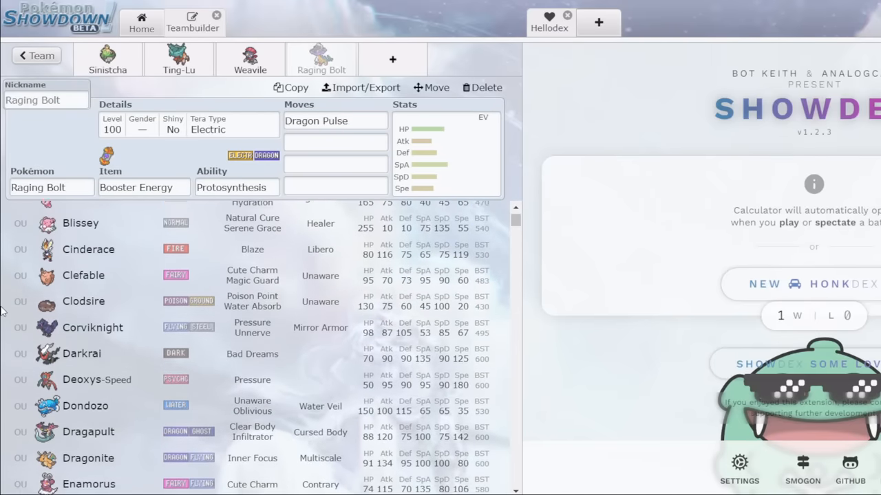
pyautogui.scroll(-3)
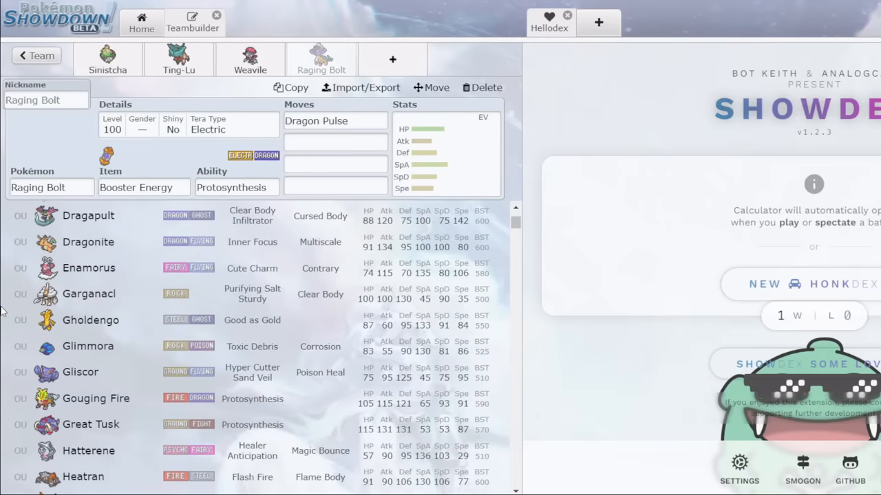
pyautogui.scroll(-3)
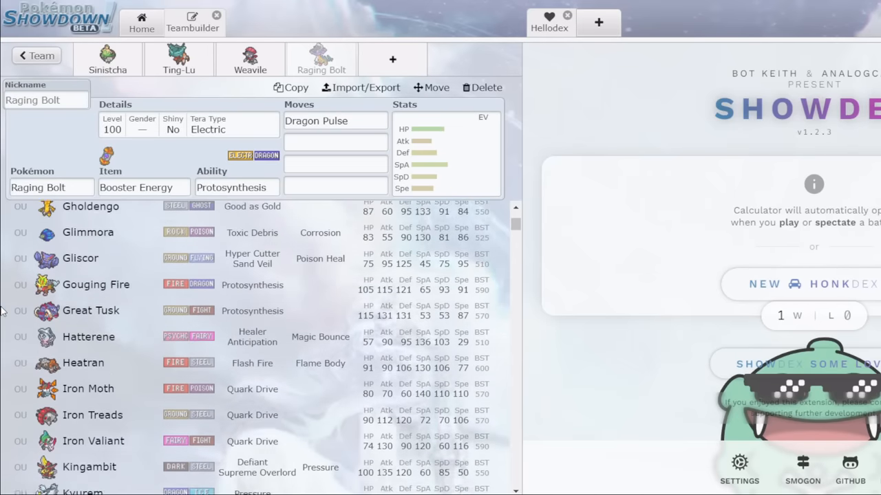
pyautogui.scroll(-3)
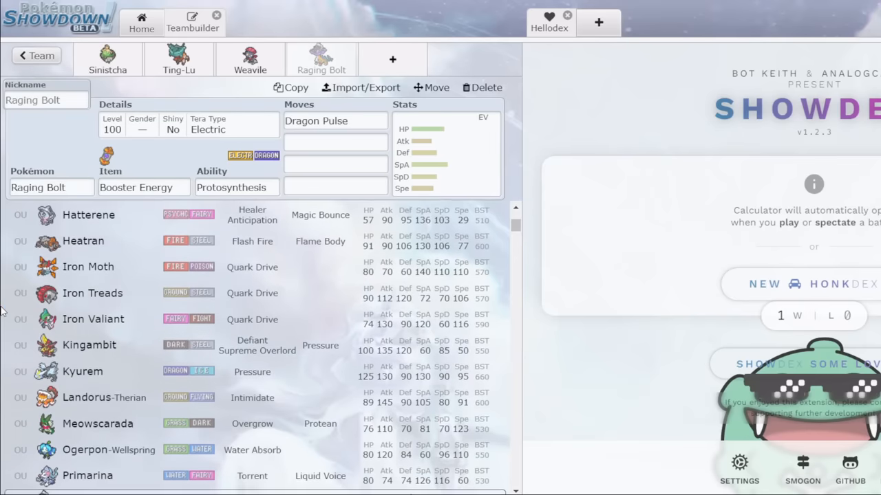
pyautogui.scroll(-3)
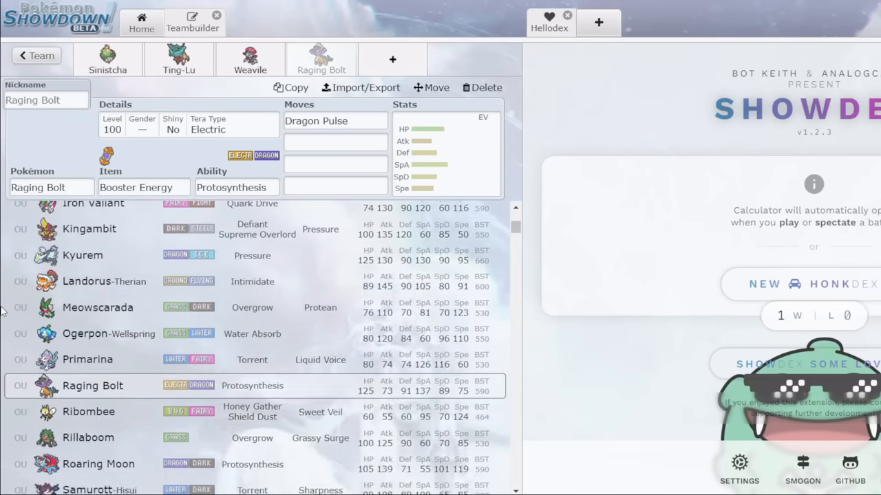
pyautogui.click(107, 59)
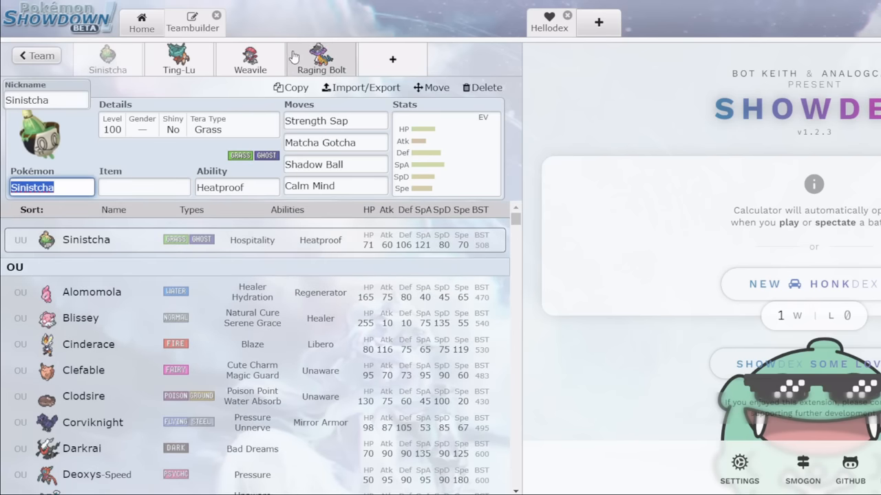
pyautogui.click(320, 59)
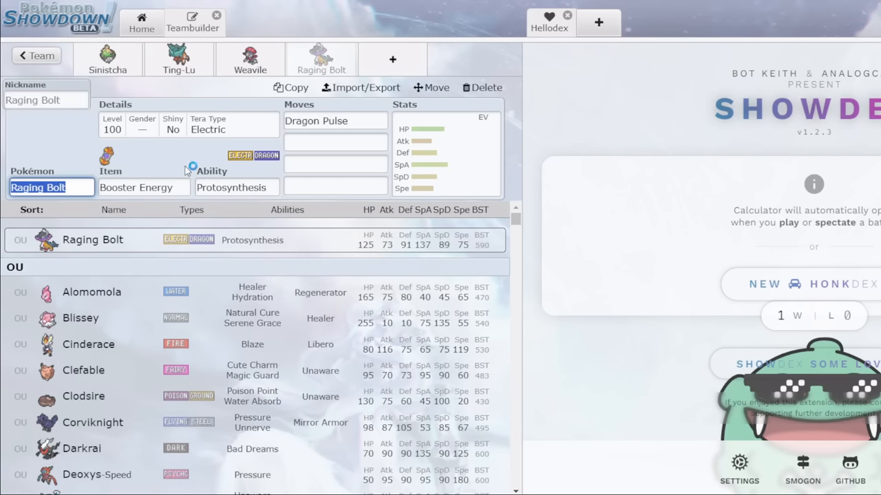
pyautogui.click(336, 121)
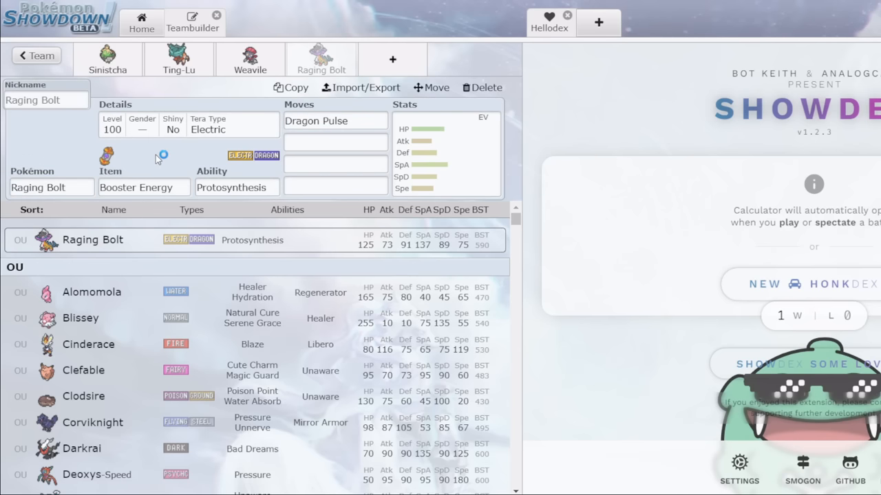
pyautogui.click(251, 59)
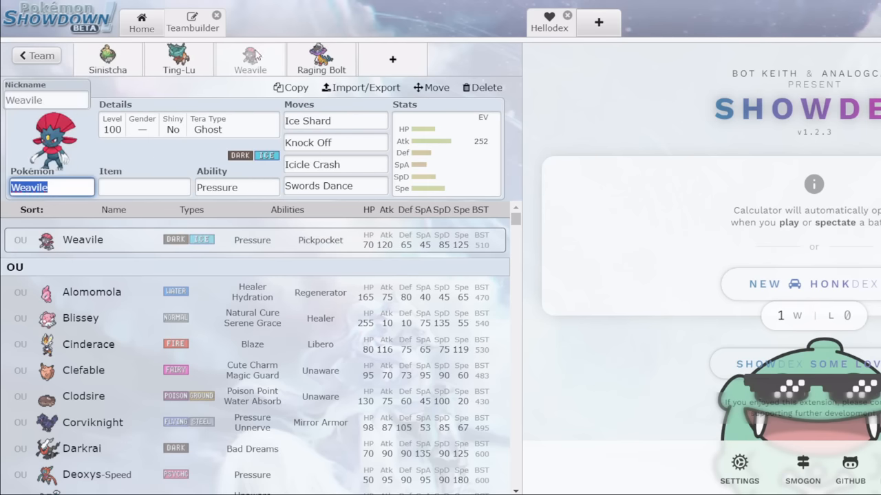
pyautogui.click(321, 59)
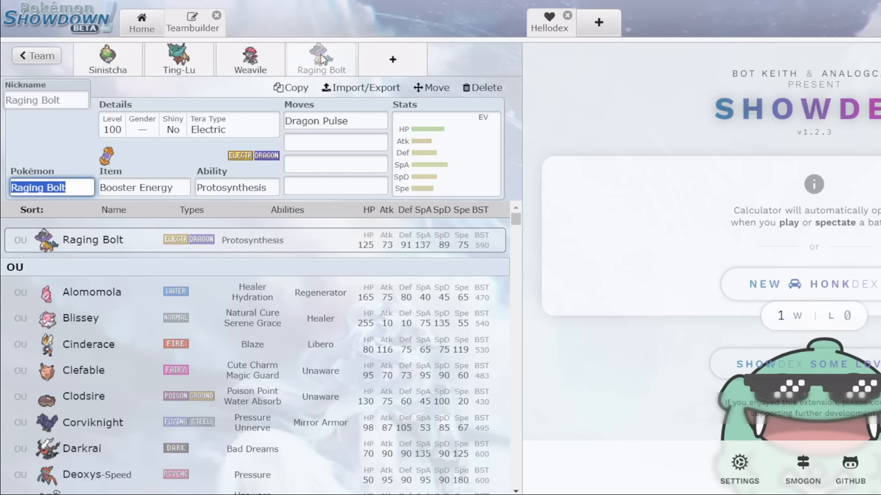
pyautogui.moveTo(382, 72)
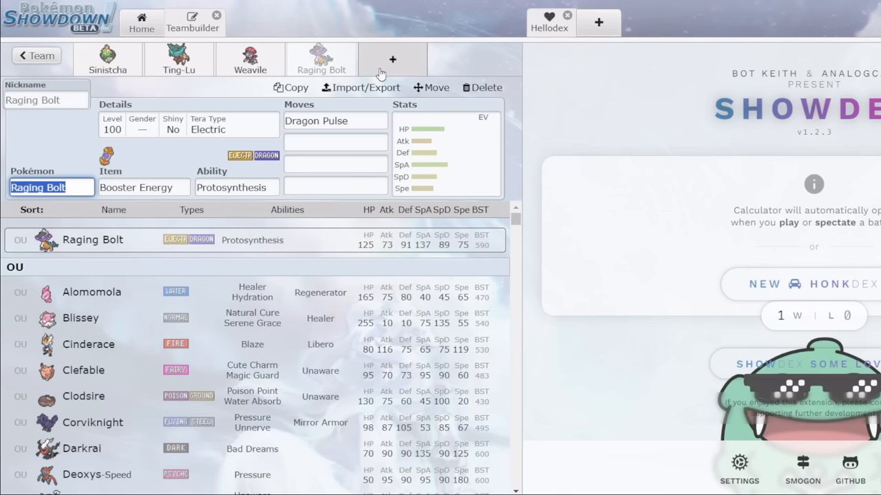
# Add an empty fifth team slot for the next Pokémon.
pyautogui.click(481, 88)
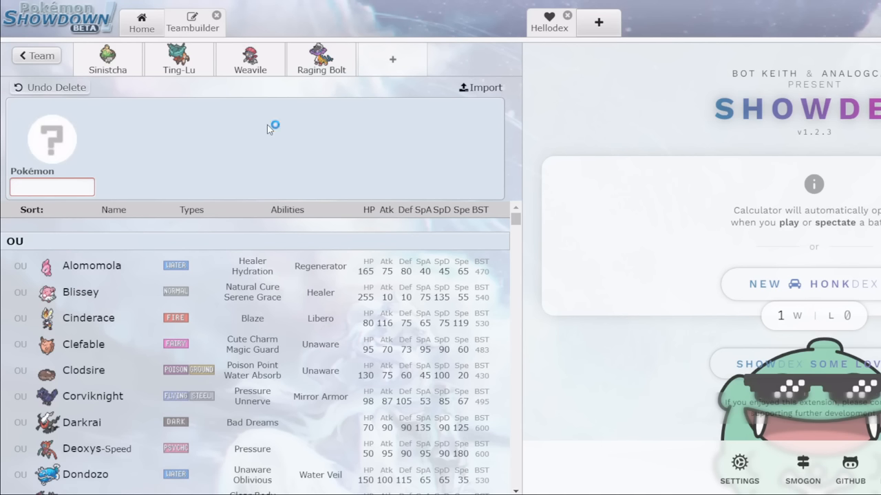
pyautogui.moveTo(270, 129)
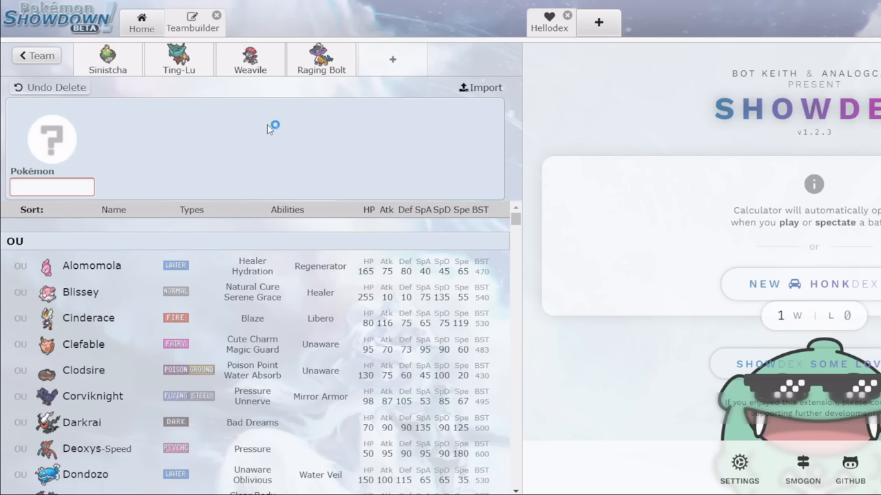
pyautogui.moveTo(270, 130)
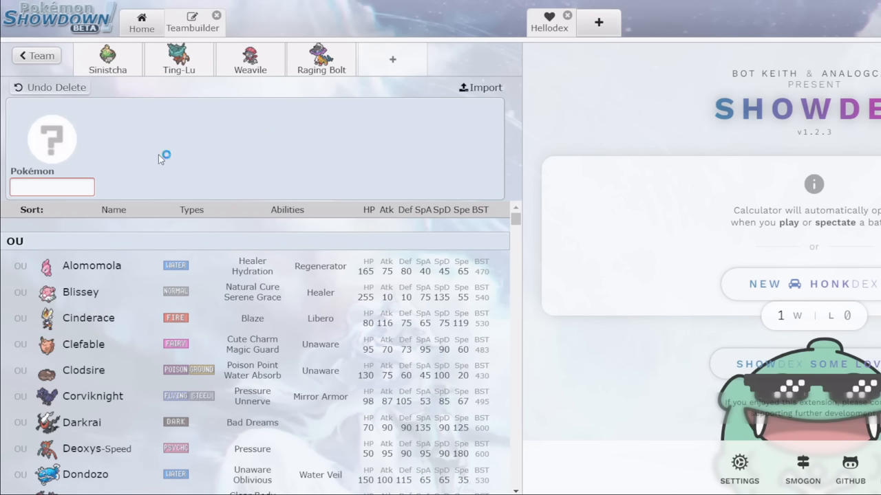
# Add Kingambit as the fifth team member.
pyautogui.click(52, 187)
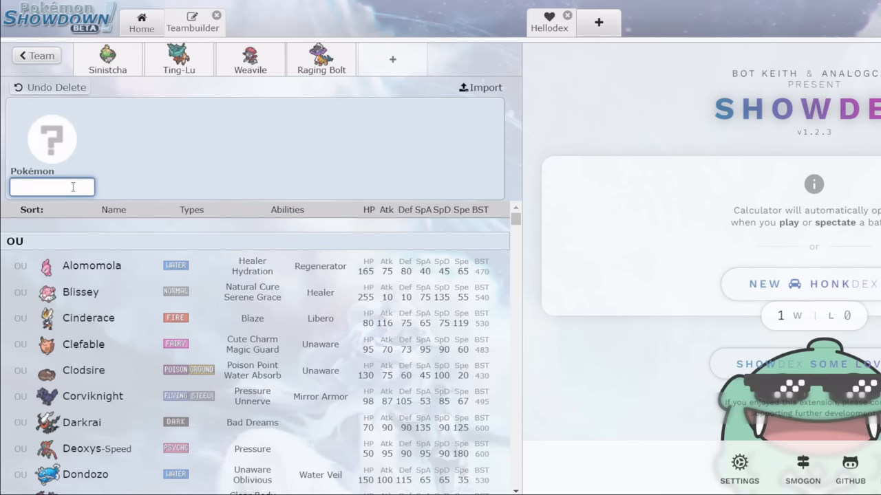
pyautogui.write('kingambit')
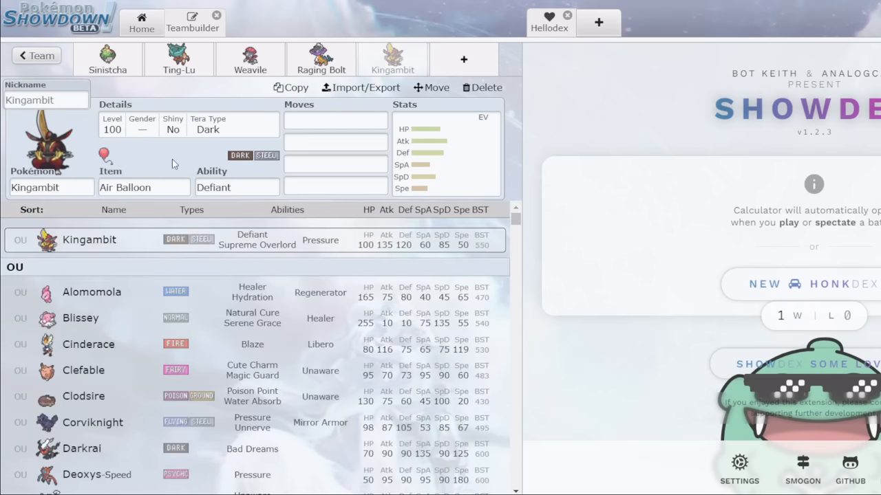
pyautogui.click(143, 187)
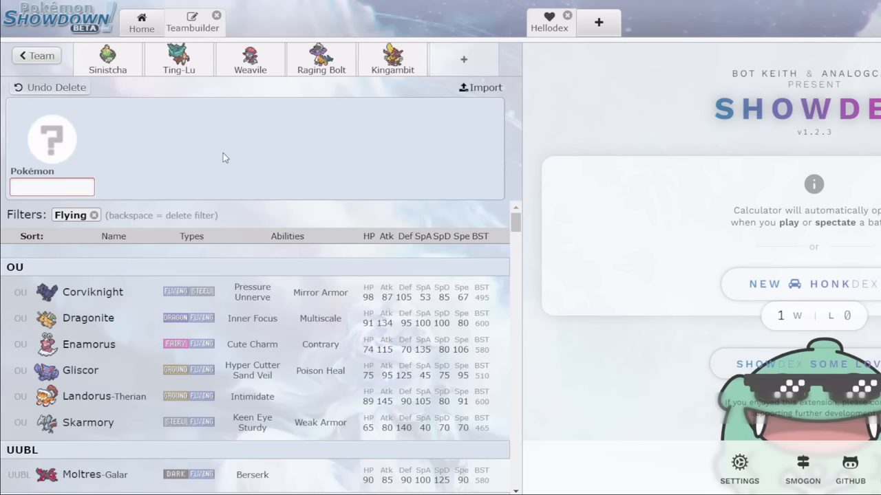
pyautogui.moveTo(152, 264)
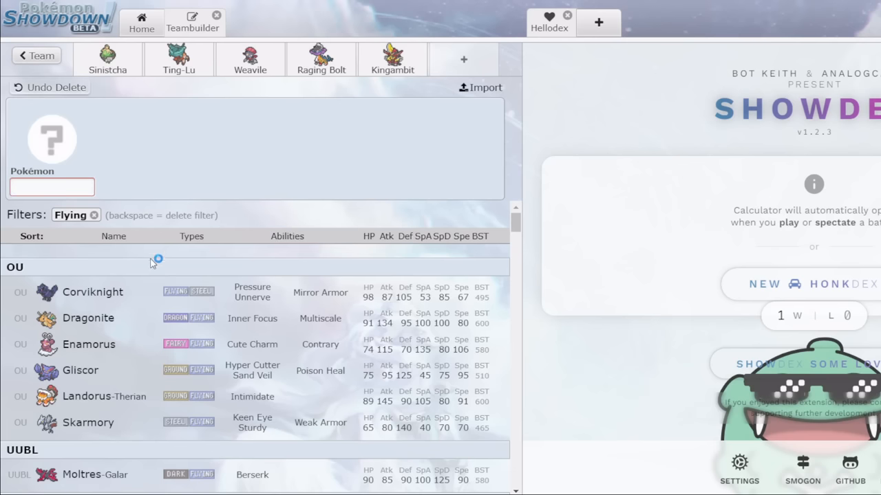
pyautogui.moveTo(96, 250)
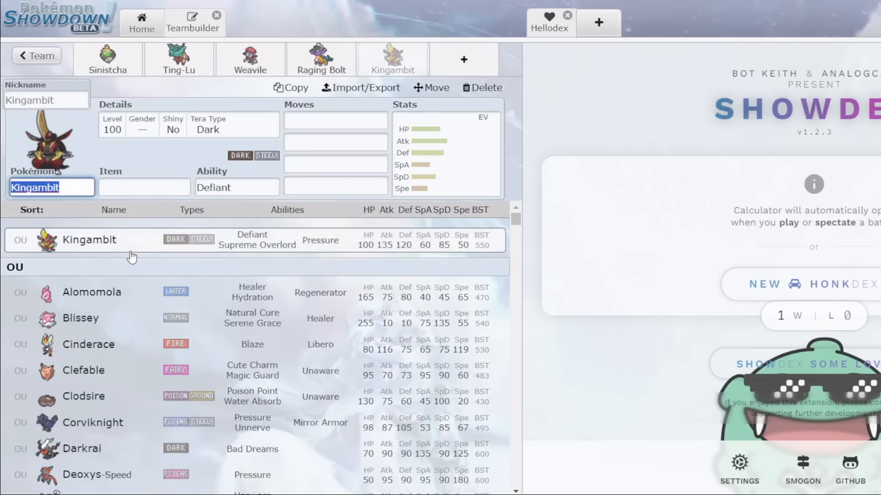
# Give Kingambit an Air Balloon and start a blank sixth slot.
pyautogui.write('air')
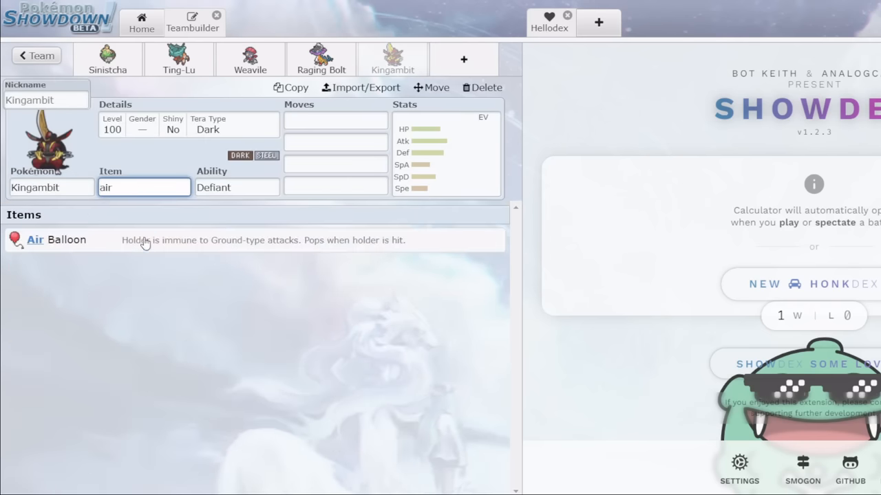
pyautogui.click(481, 88)
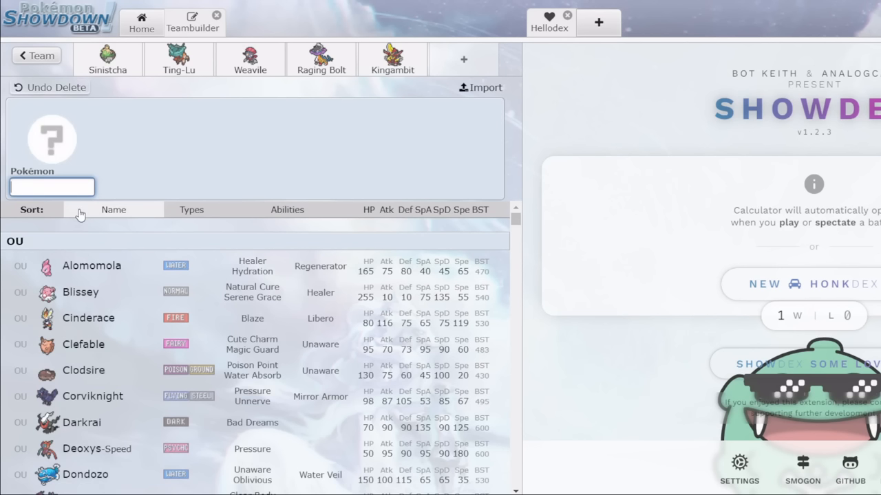
pyautogui.click(52, 187)
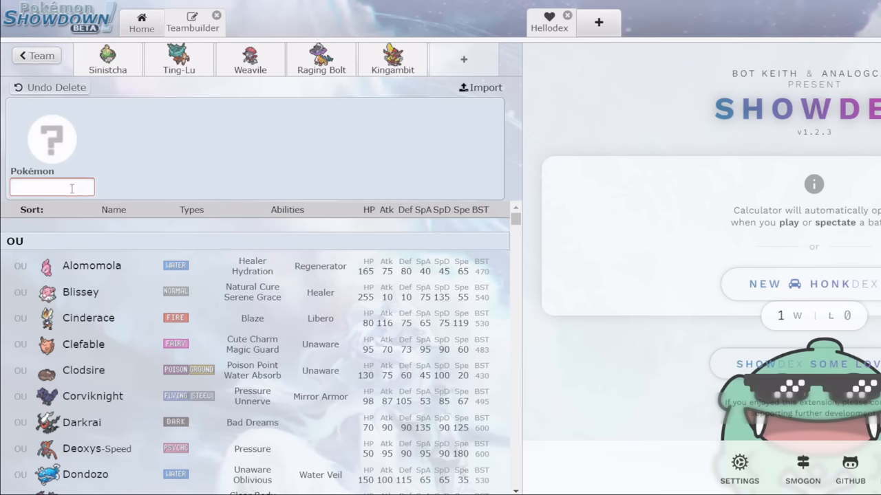
# Search 'volca', clear the Fairy filter and add Volcarona as the sixth member.
pyautogui.write('volcarona')
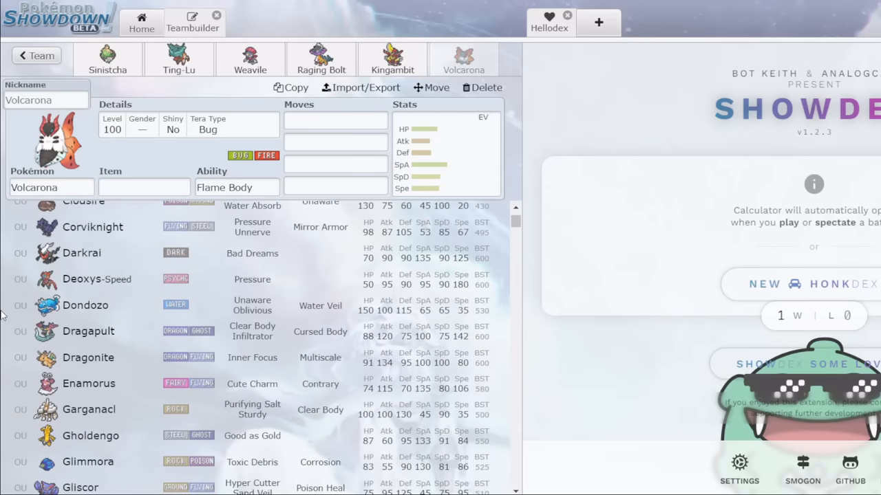
pyautogui.scroll(-3)
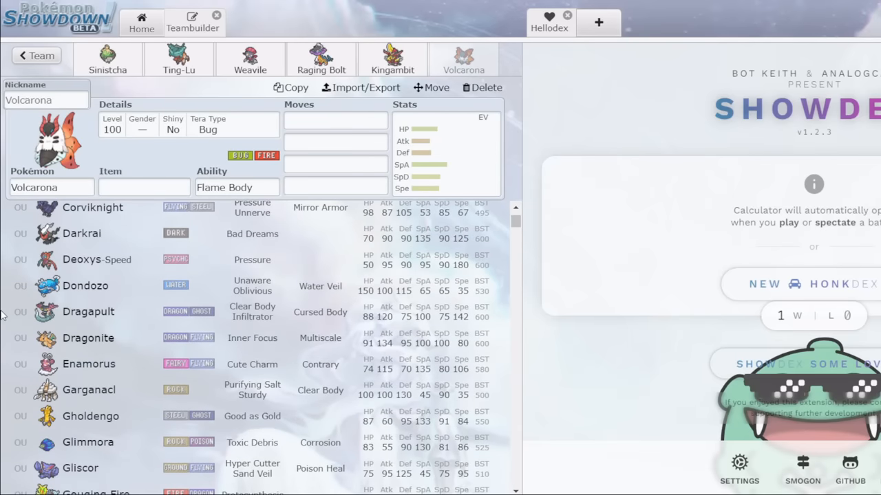
pyautogui.click(336, 121)
pyautogui.write('Quiver Dance')
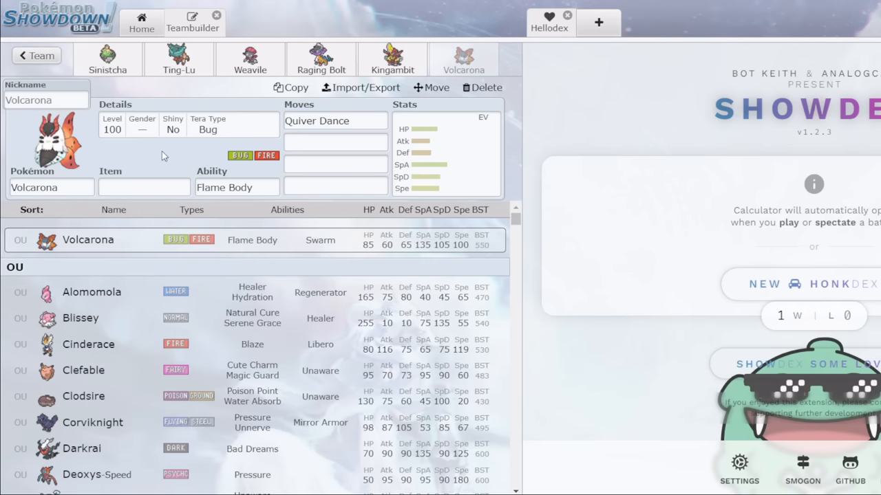
pyautogui.click(336, 142)
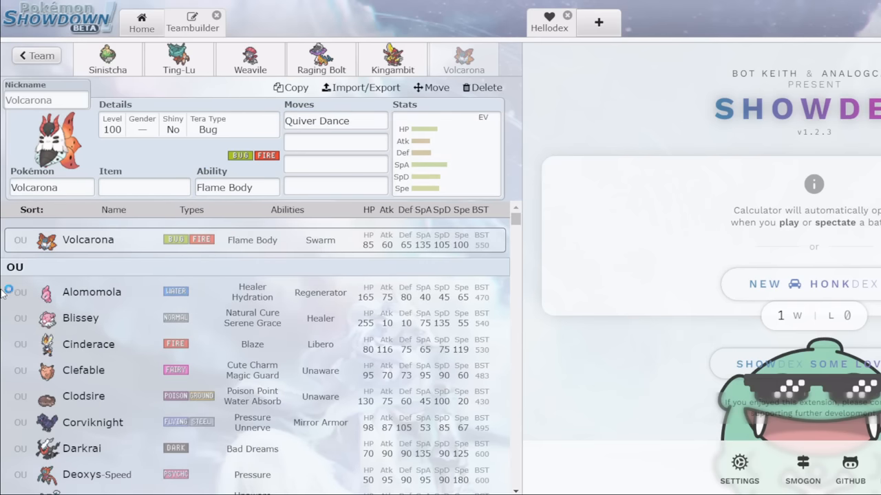
pyautogui.scroll(-3)
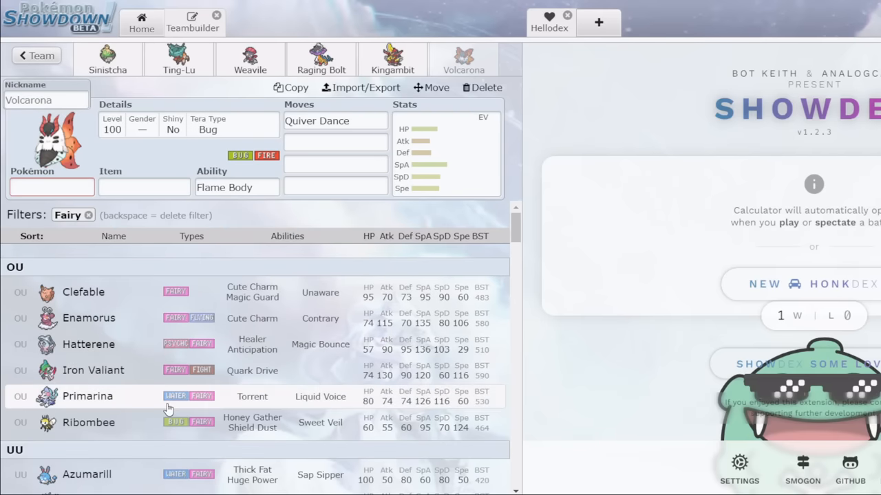
pyautogui.moveTo(144, 311)
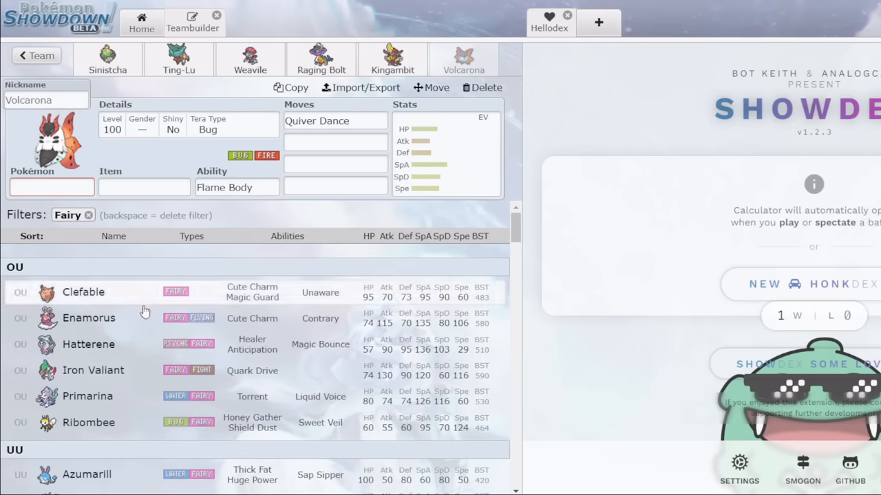
pyautogui.moveTo(158, 396)
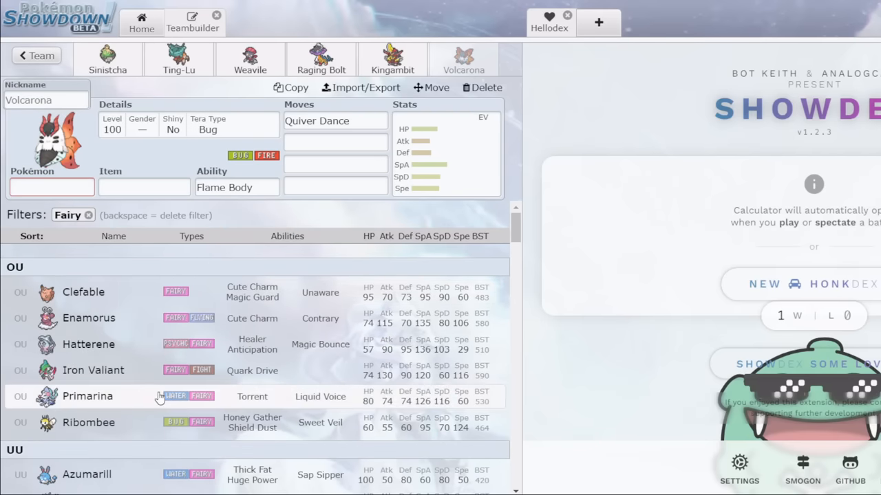
pyautogui.moveTo(127, 268)
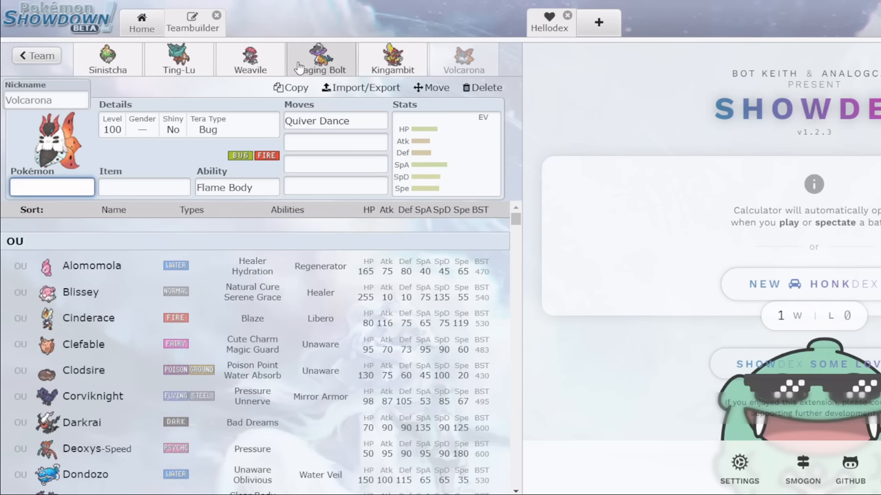
# Return to Kingambit's set and scroll through the OU Pokémon list before changing its Tera Type to Fire.
pyautogui.click(392, 57)
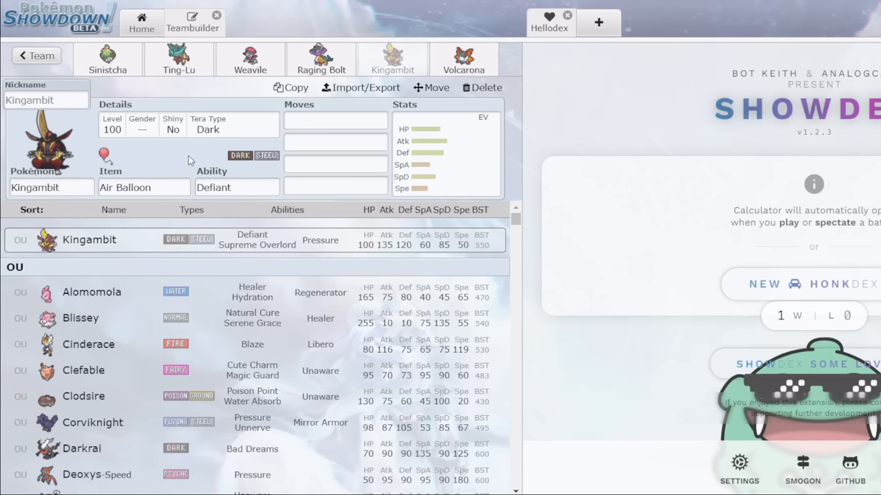
pyautogui.moveTo(196, 157)
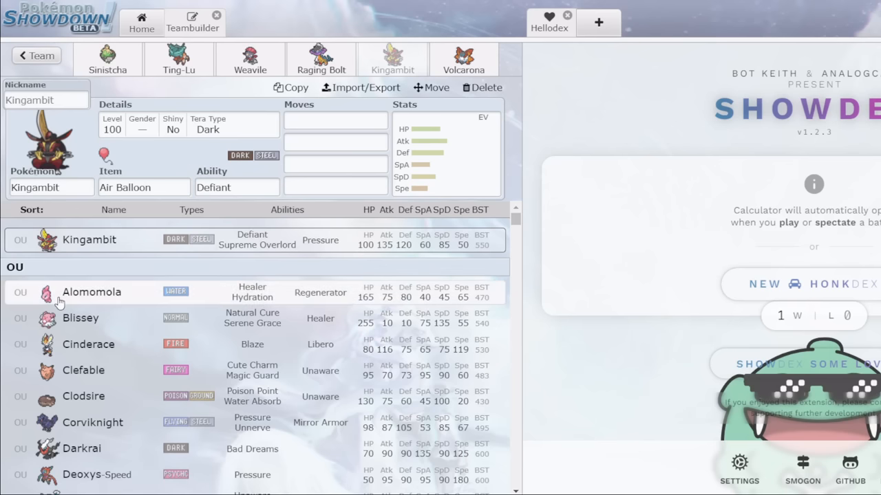
pyautogui.scroll(-3)
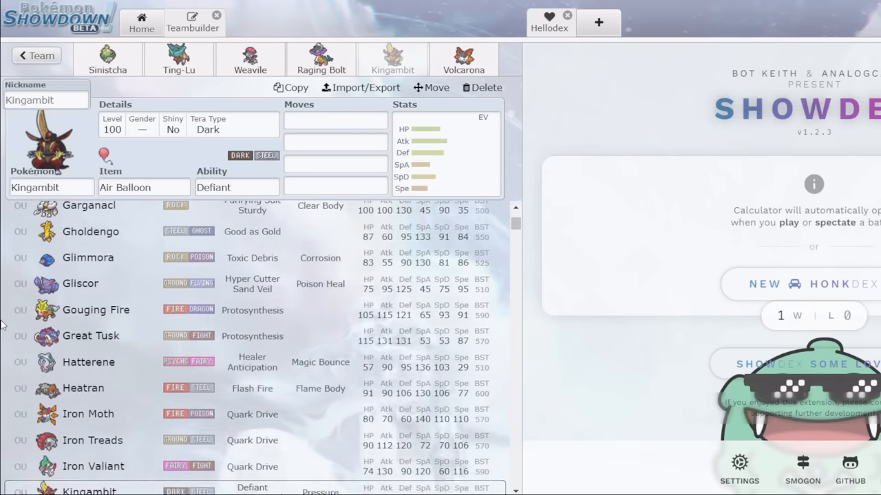
pyautogui.scroll(-3)
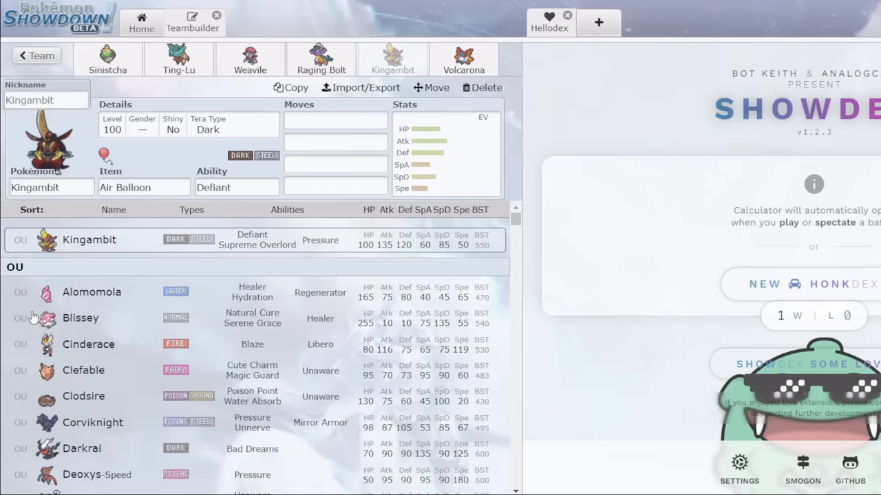
pyautogui.moveTo(80, 318)
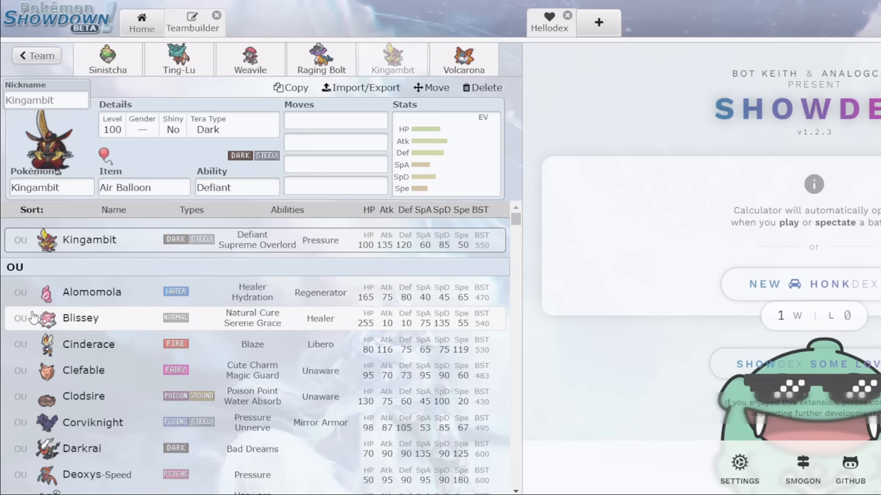
pyautogui.scroll(-3)
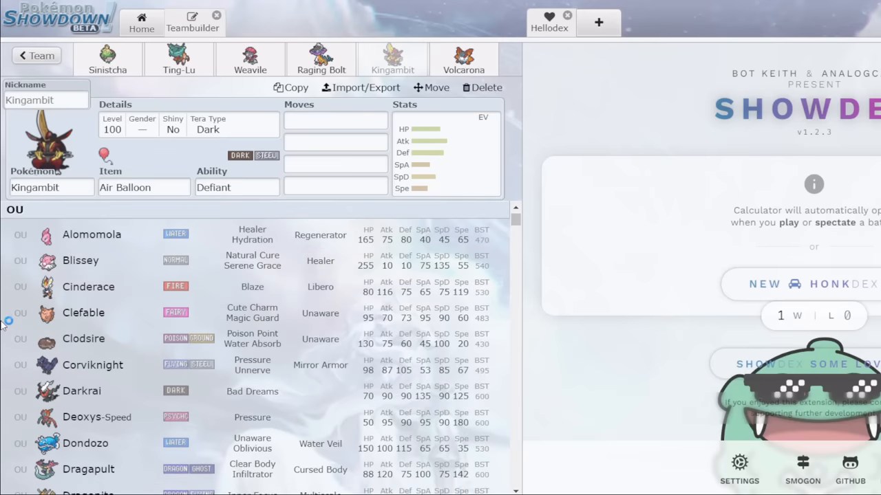
pyautogui.scroll(-3)
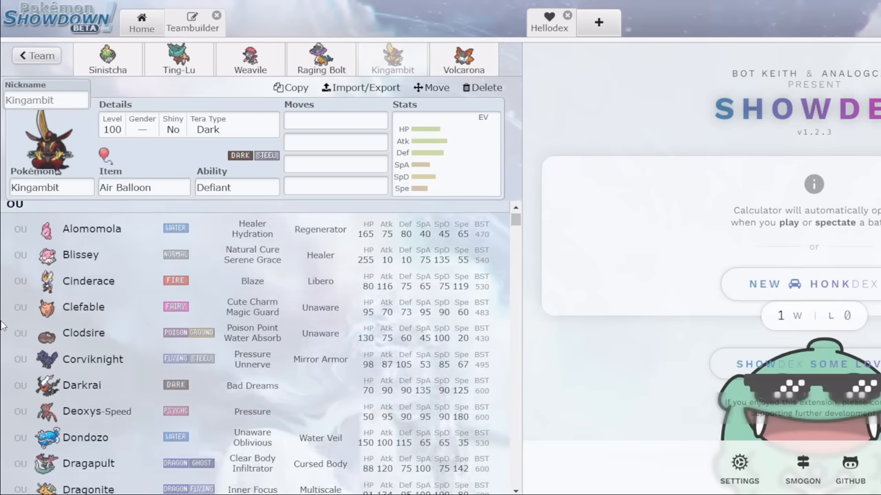
pyautogui.scroll(-3)
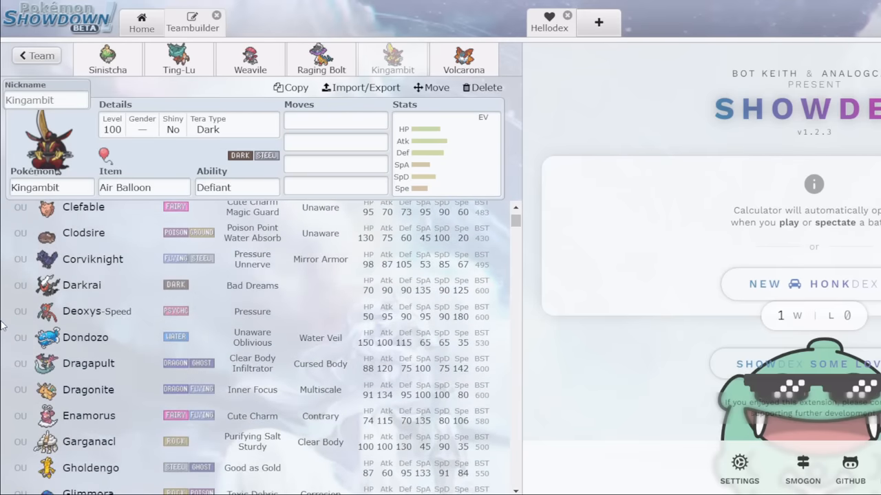
pyautogui.scroll(-3)
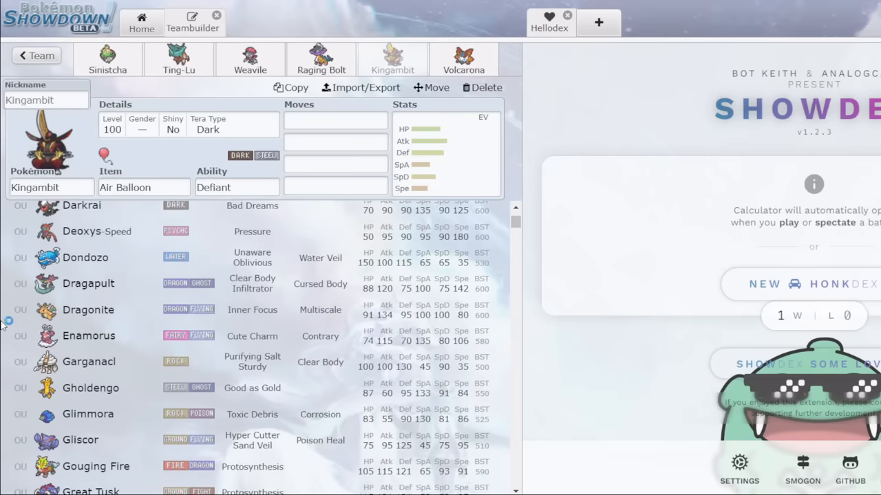
pyautogui.moveTo(5, 322)
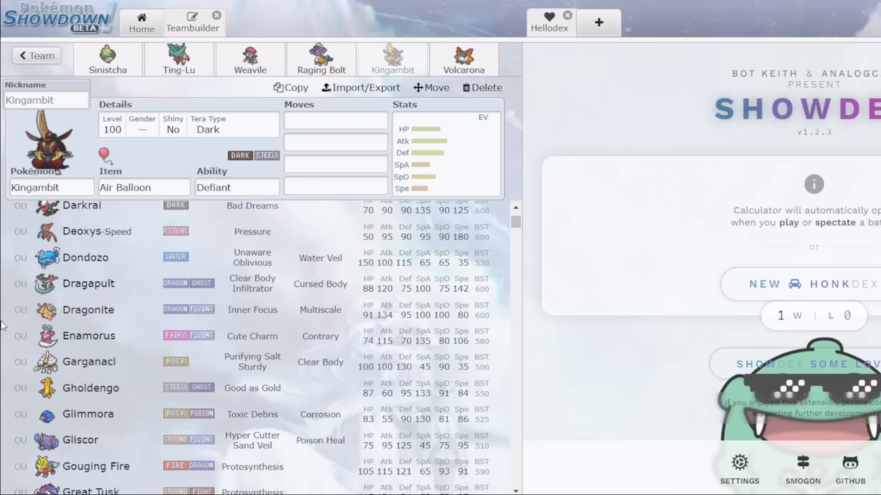
pyautogui.scroll(-3)
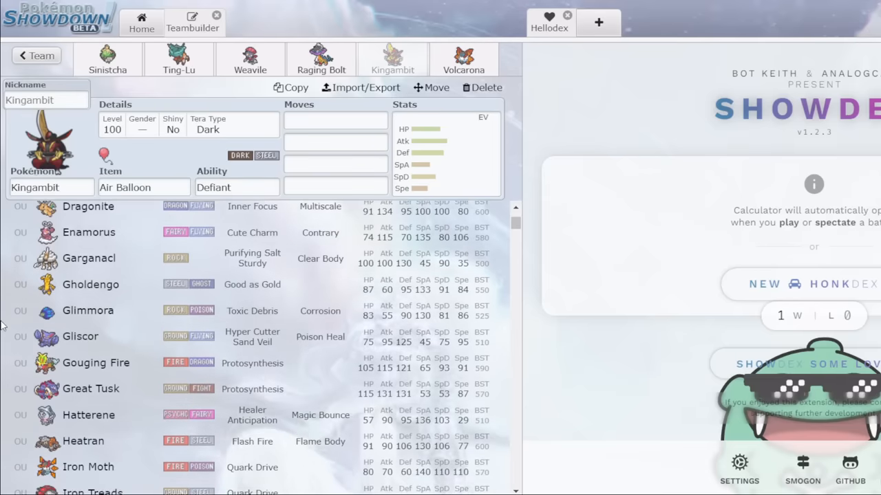
pyautogui.scroll(-3)
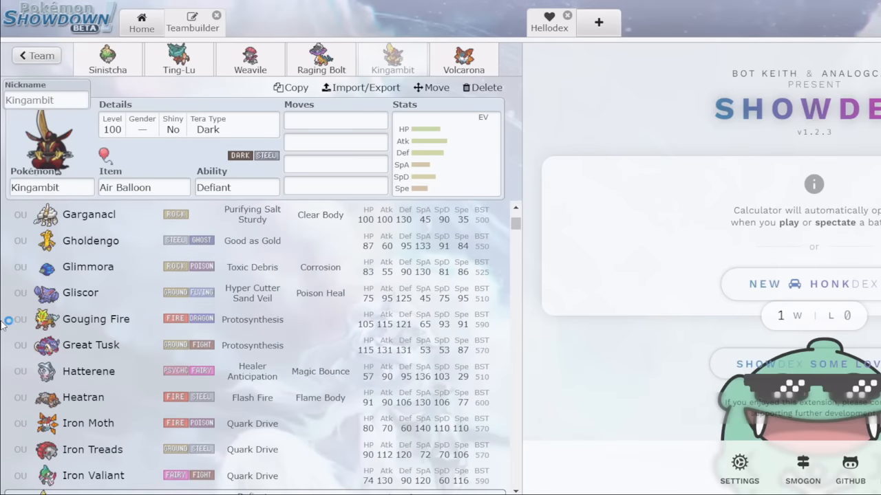
pyautogui.scroll(-3)
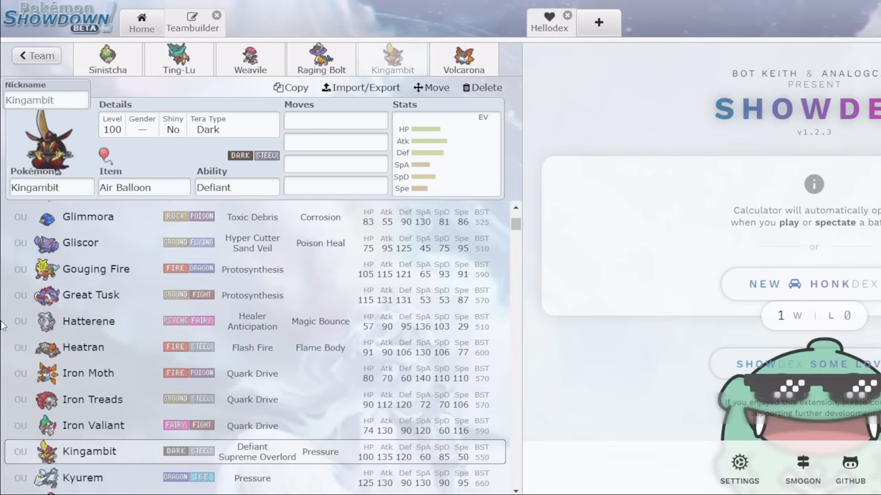
pyautogui.scroll(-3)
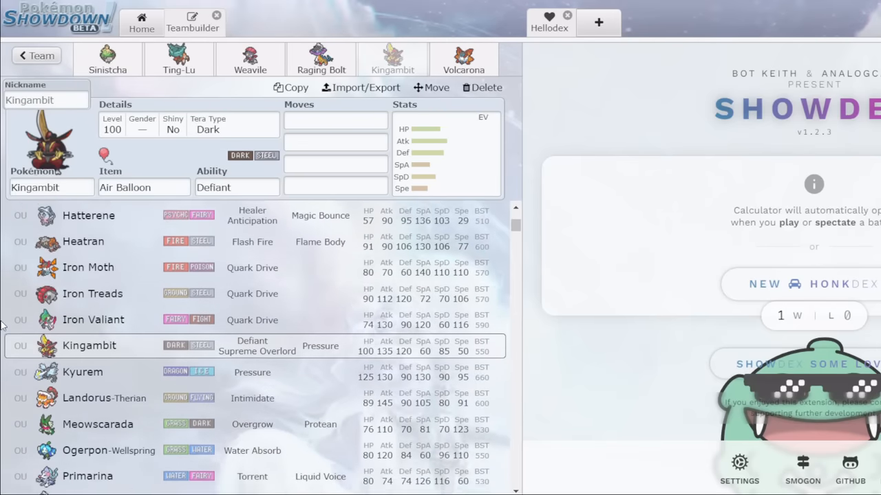
pyautogui.scroll(-3)
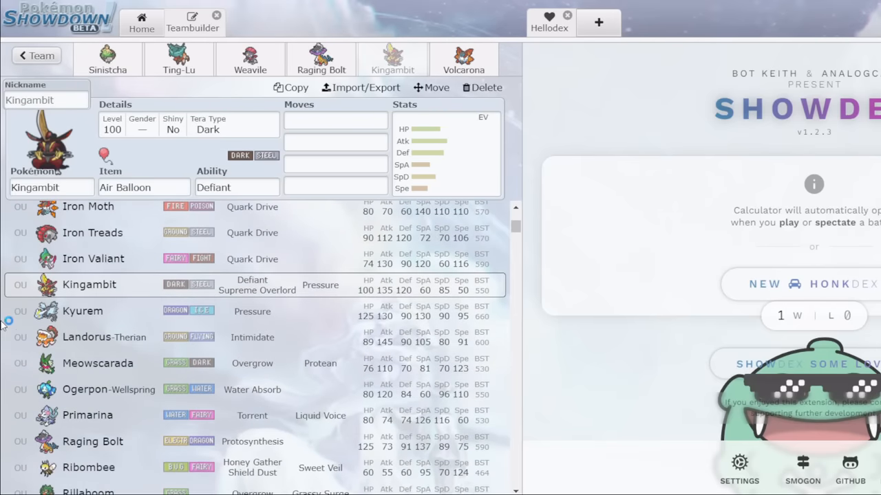
pyautogui.scroll(-3)
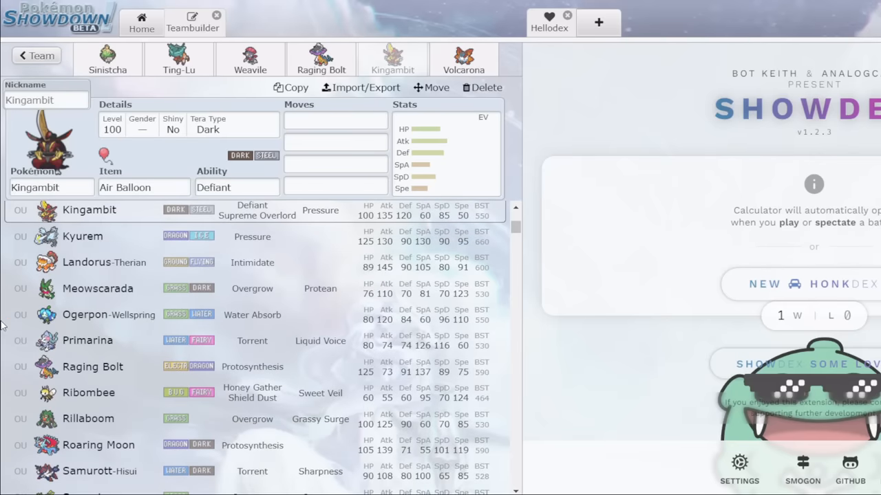
pyautogui.scroll(-3)
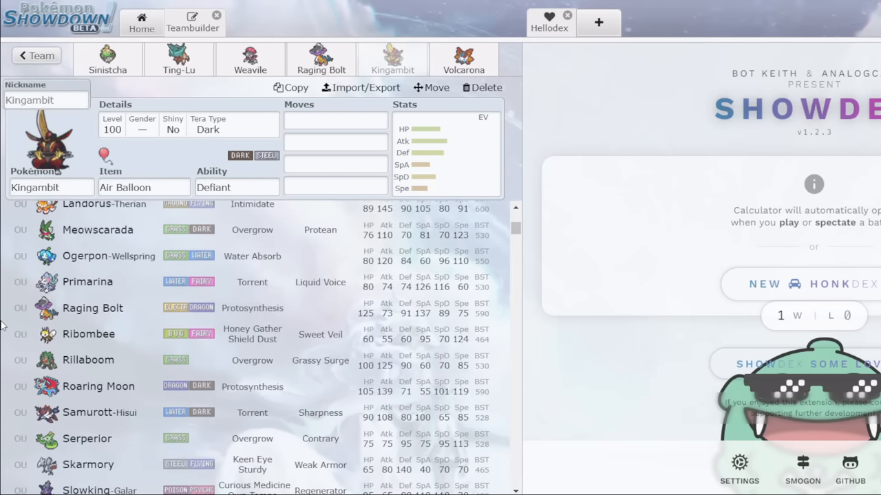
pyautogui.scroll(-3)
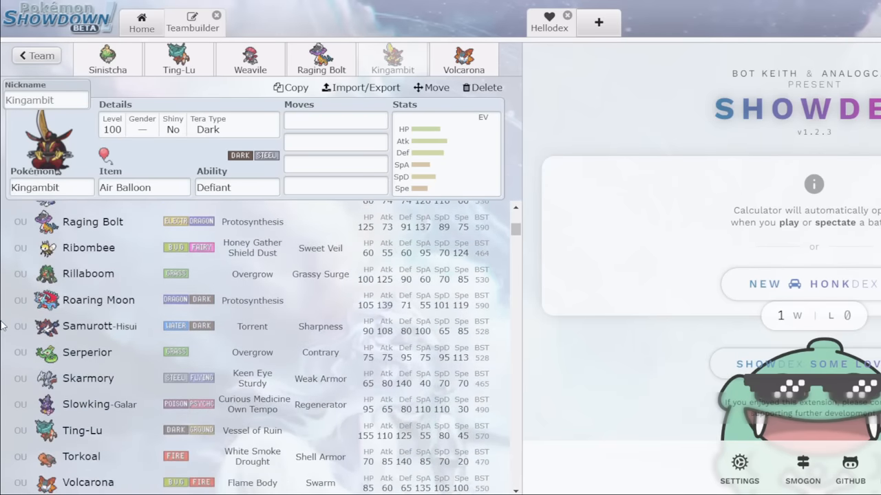
pyautogui.scroll(-3)
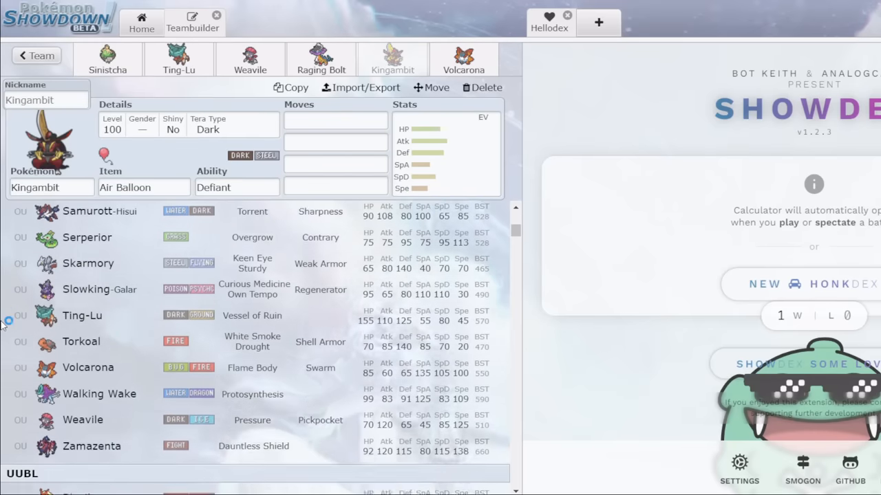
pyautogui.scroll(-3)
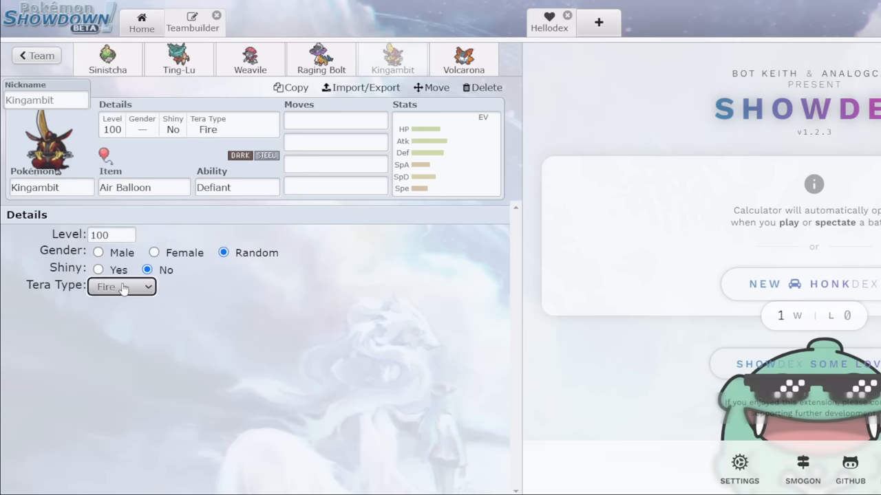
# Leave Kingambit's details and set Sinistcha's Tera Type to Steel.
pyautogui.click(51, 187)
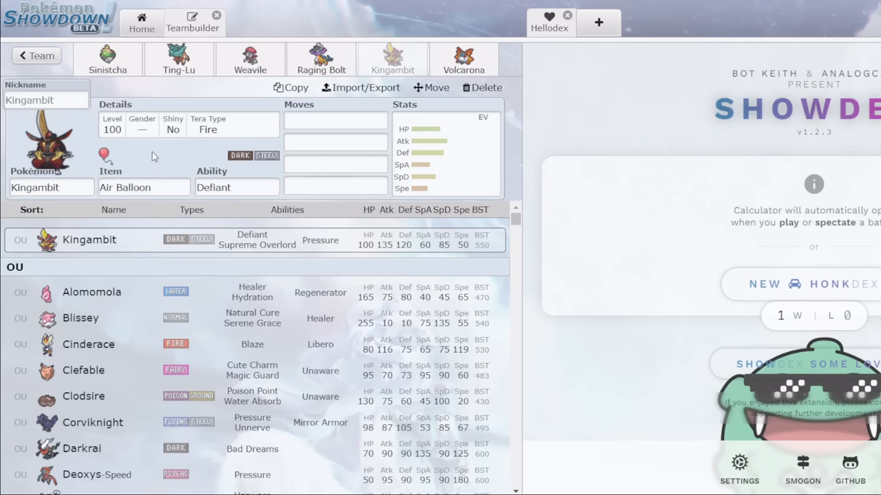
pyautogui.click(107, 58)
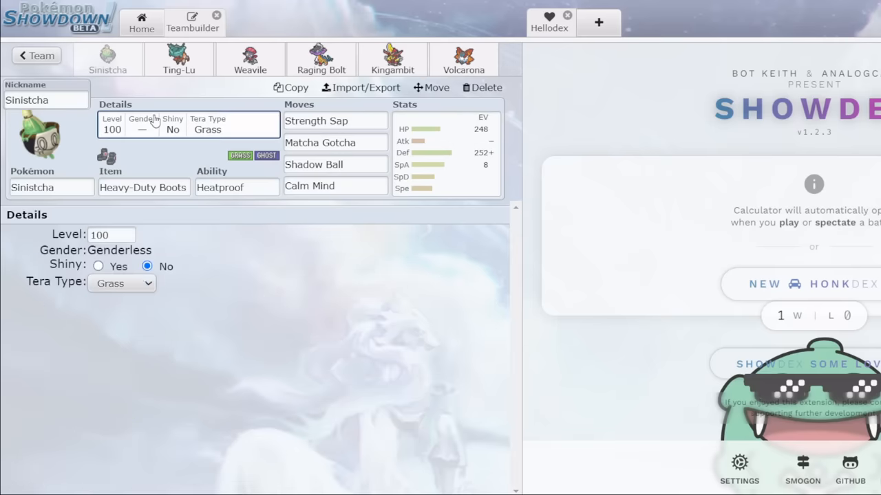
pyautogui.click(122, 284)
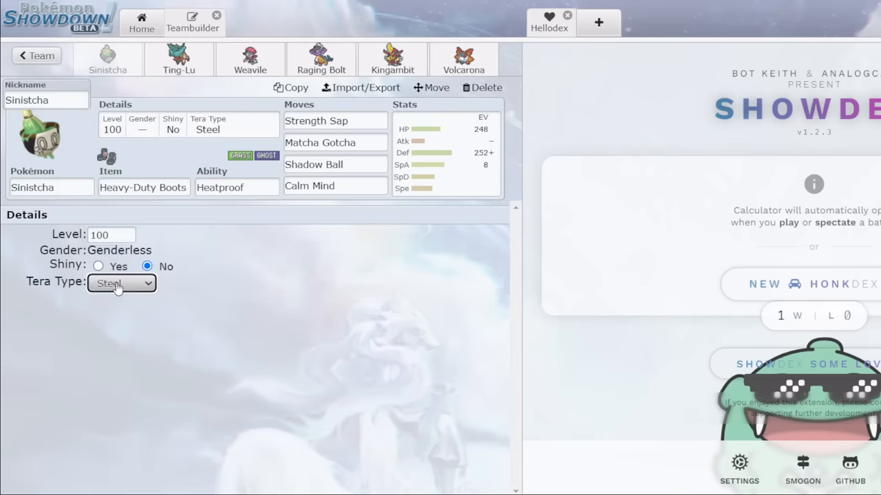